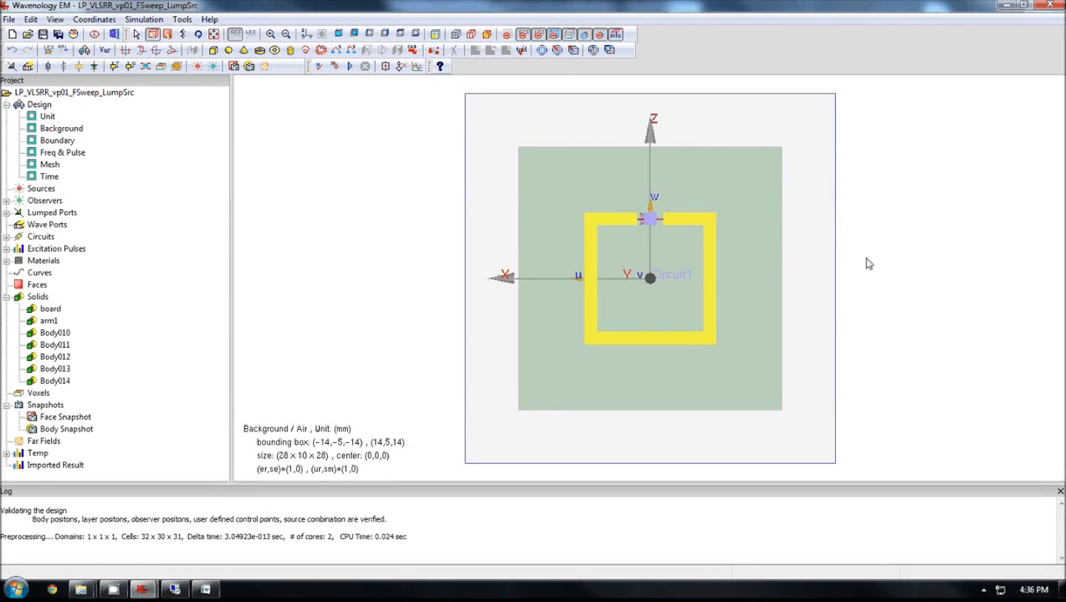
mouse_move(900, 288)
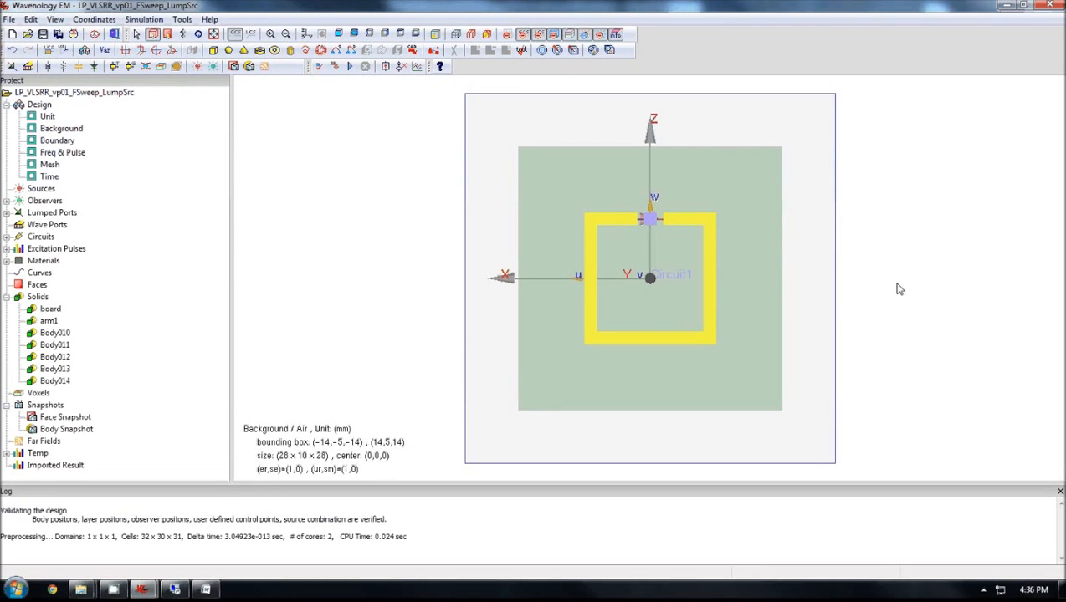
mouse_move(886, 257)
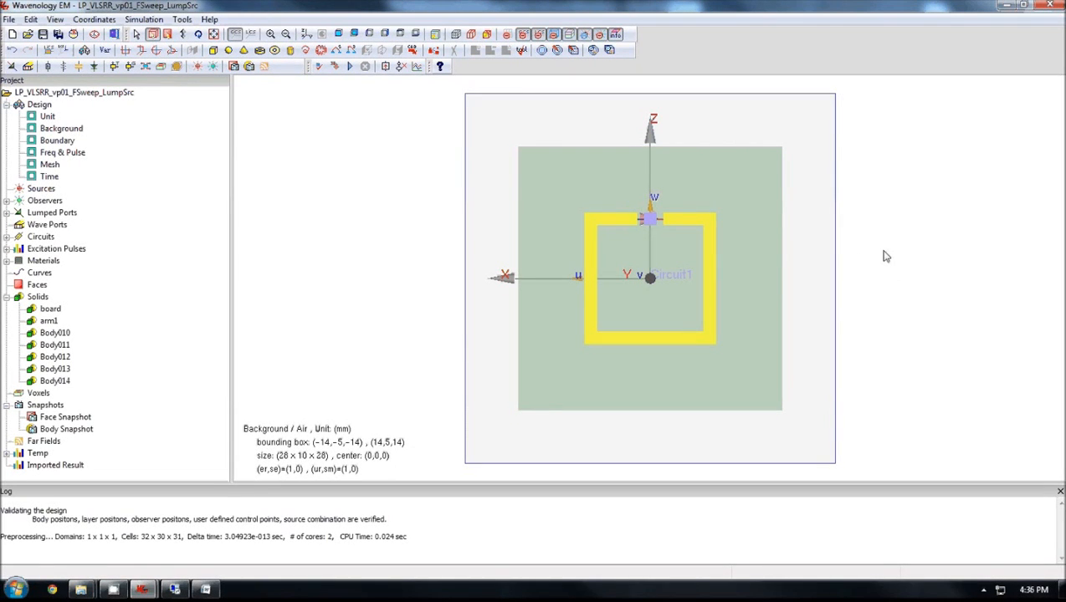
mouse_move(154, 272)
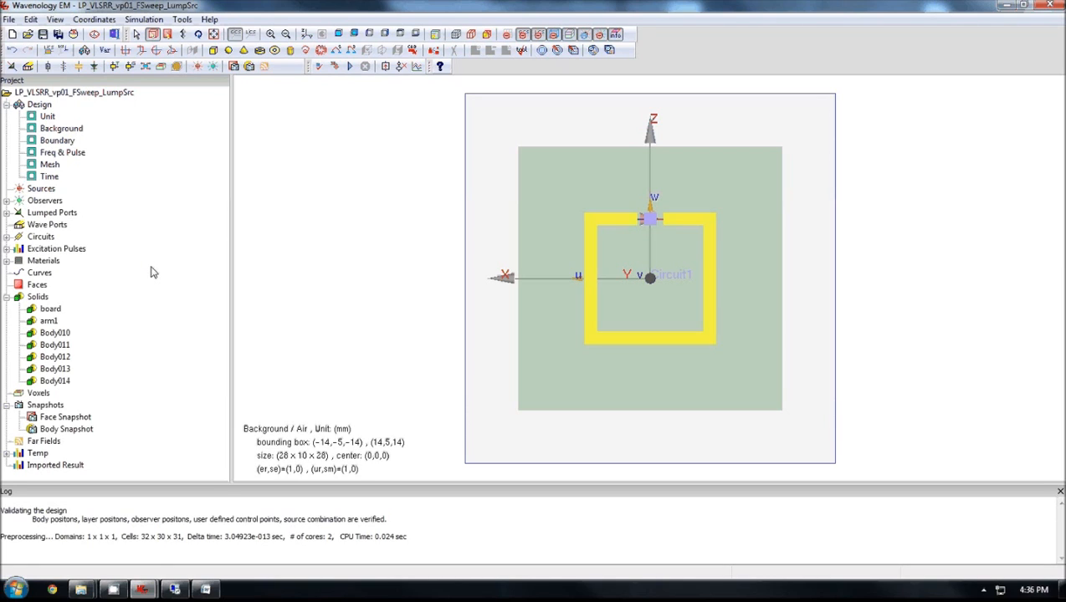
mouse_move(442, 289)
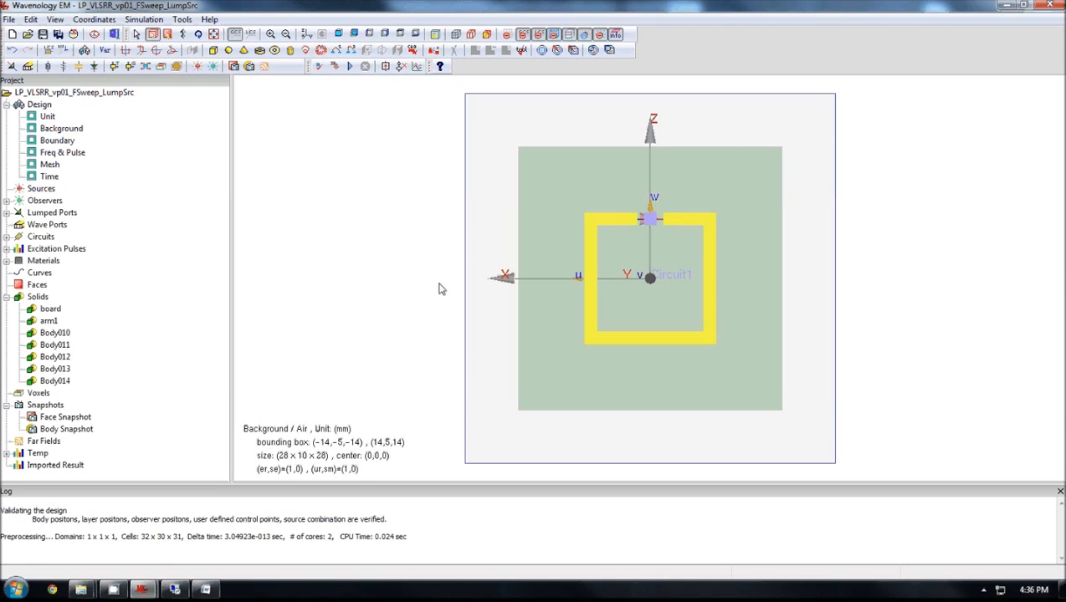
mouse_move(752, 341)
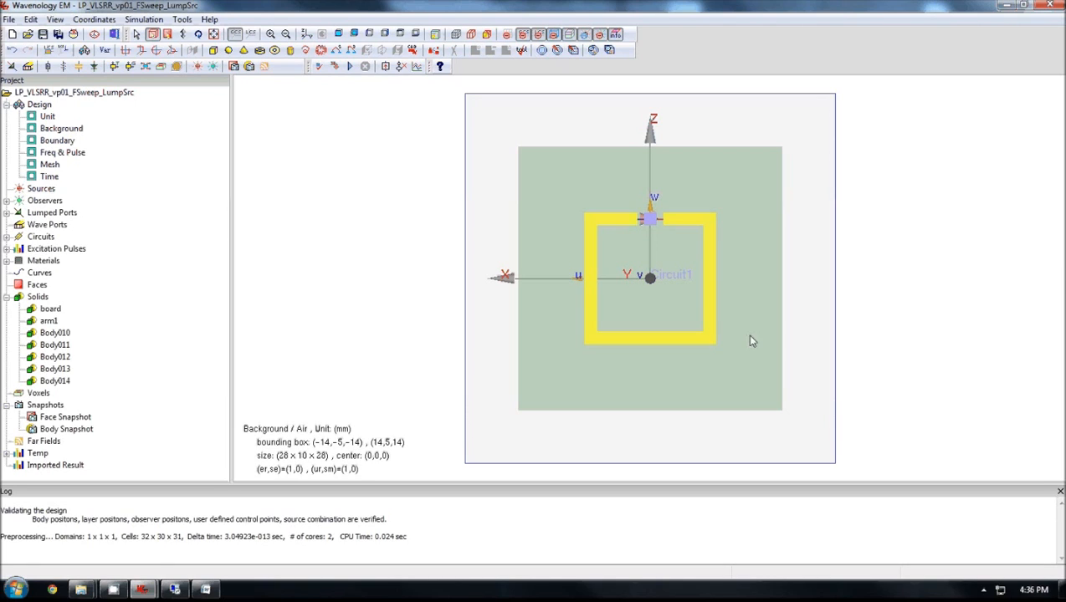
mouse_move(747, 350)
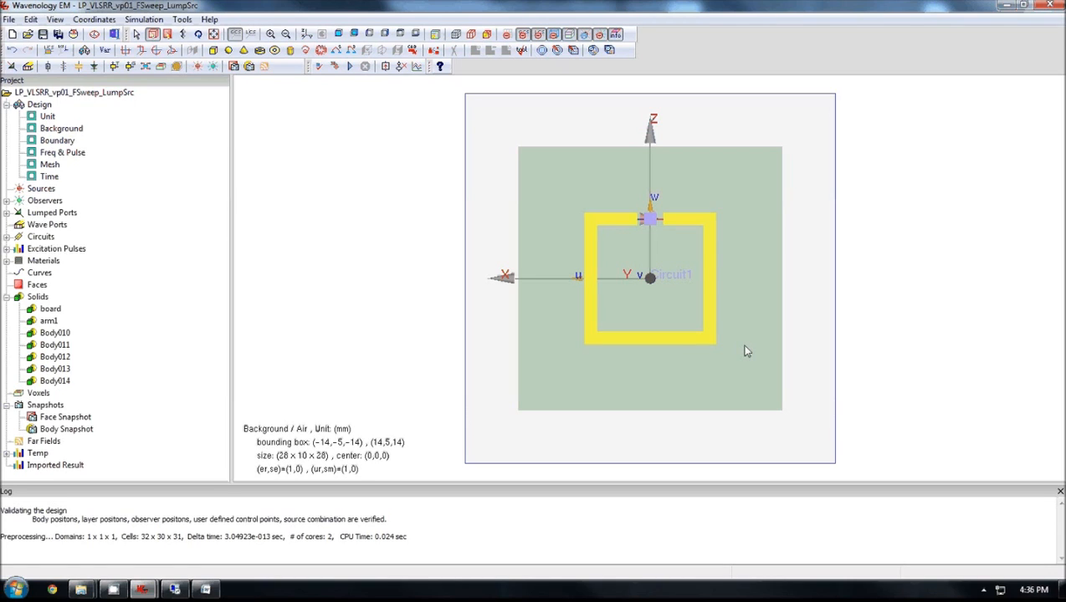
mouse_move(727, 309)
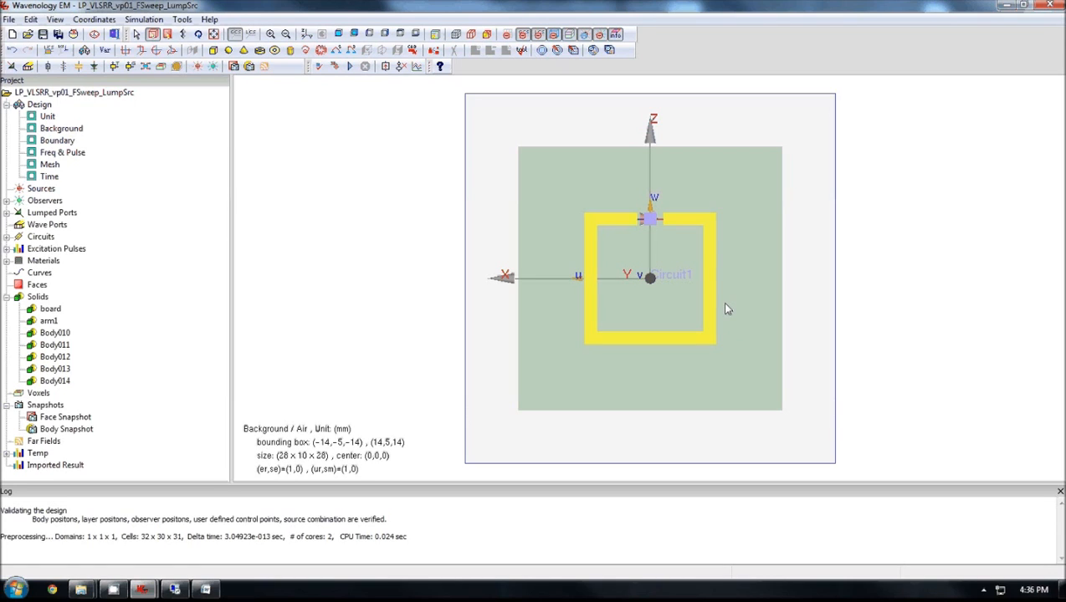
mouse_move(653, 328)
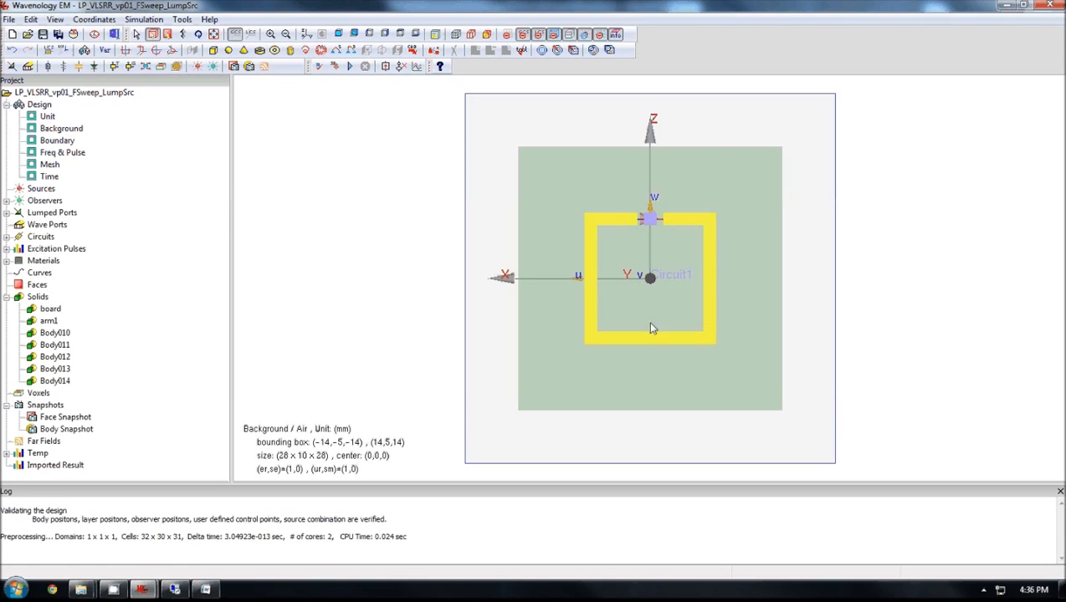
mouse_move(648, 333)
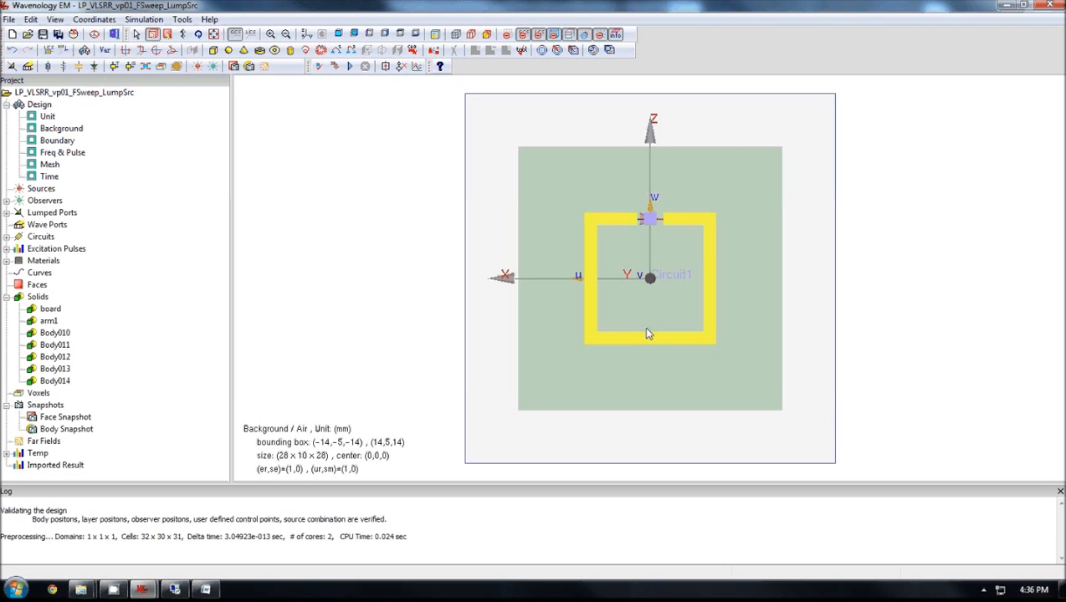
mouse_move(785, 209)
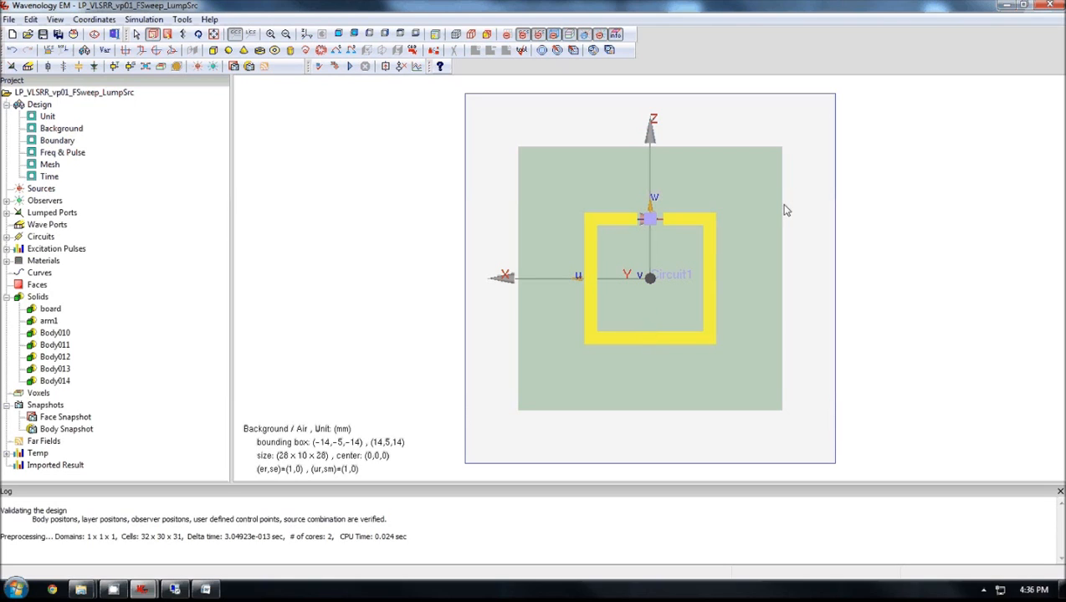
mouse_move(542, 151)
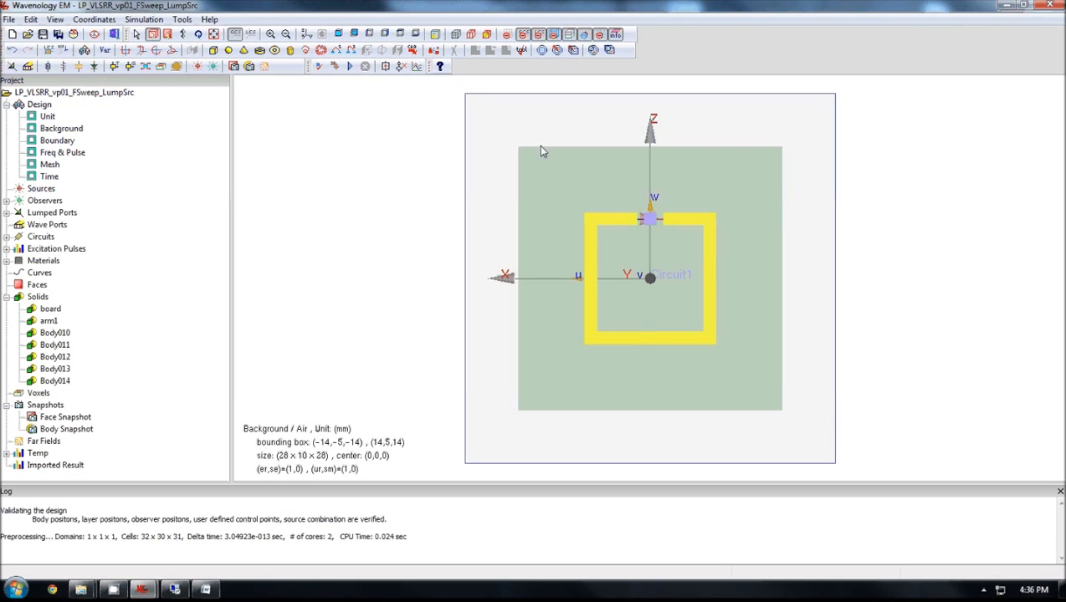
mouse_move(598, 234)
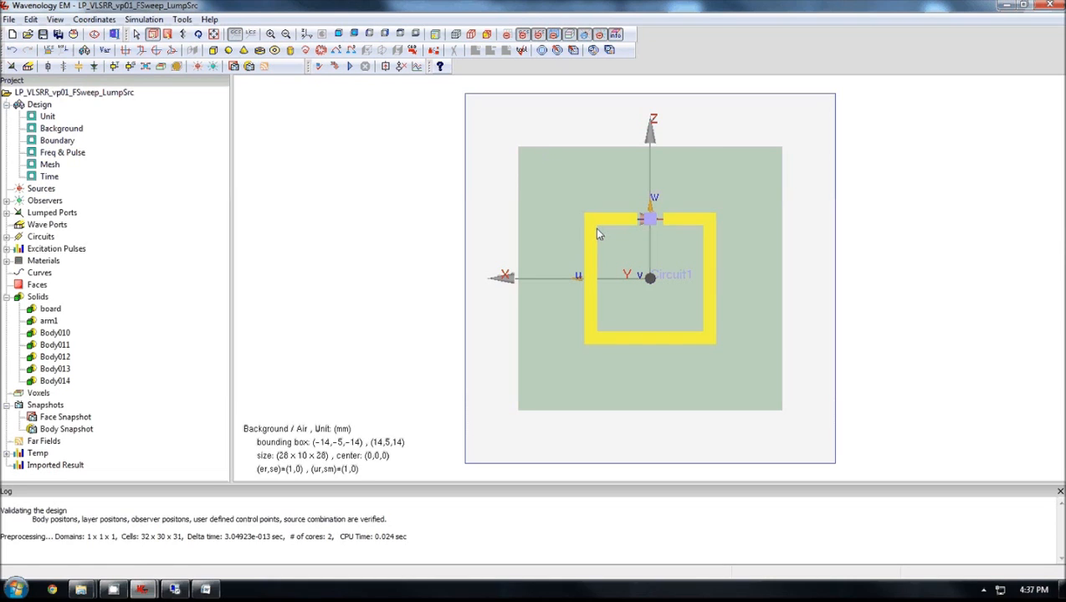
mouse_move(601, 235)
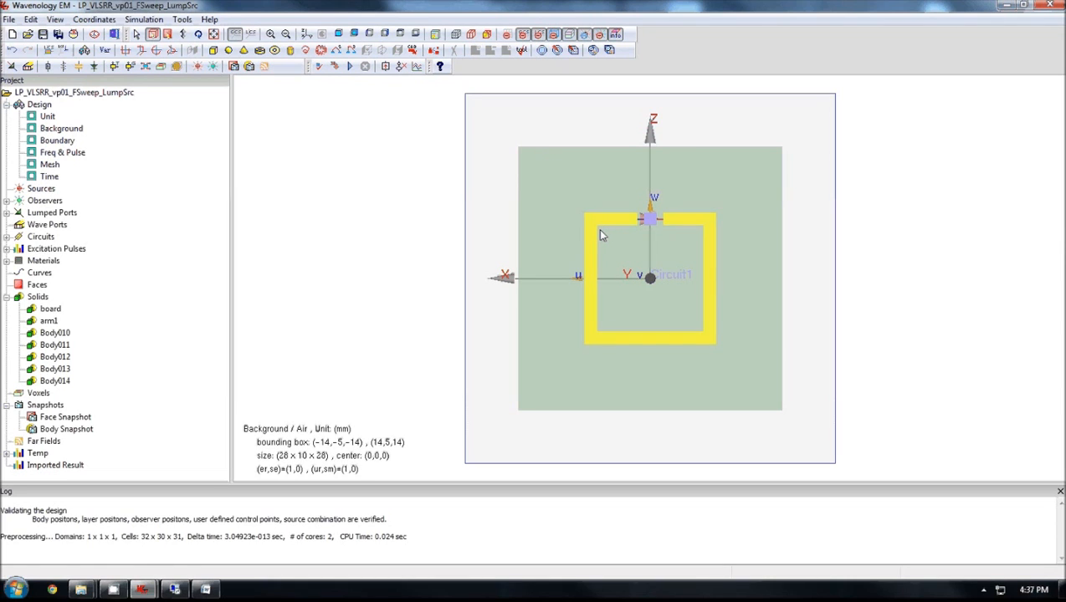
mouse_move(623, 229)
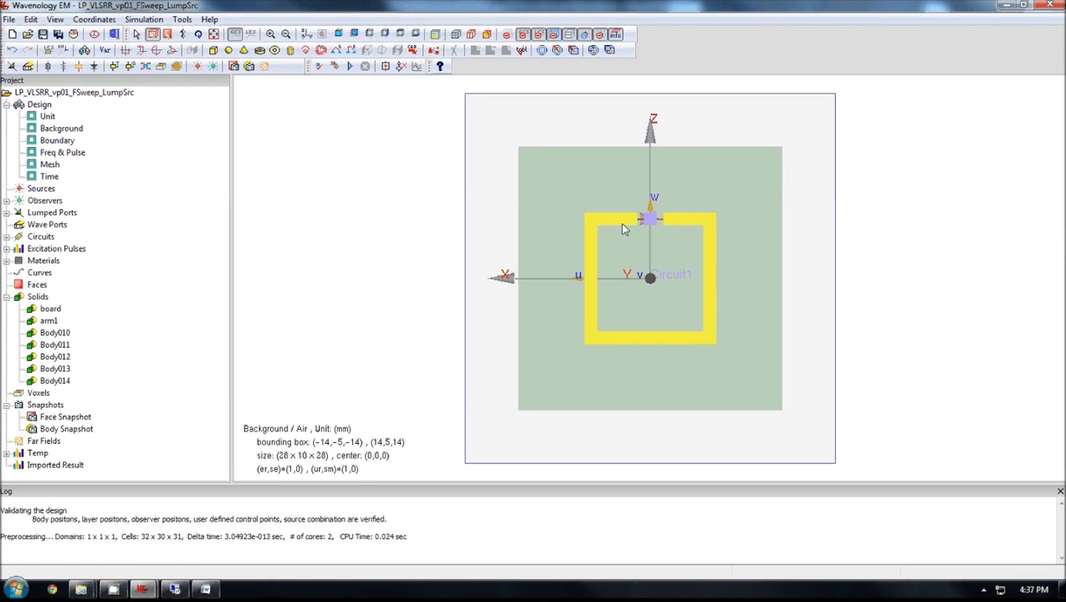
mouse_move(681, 261)
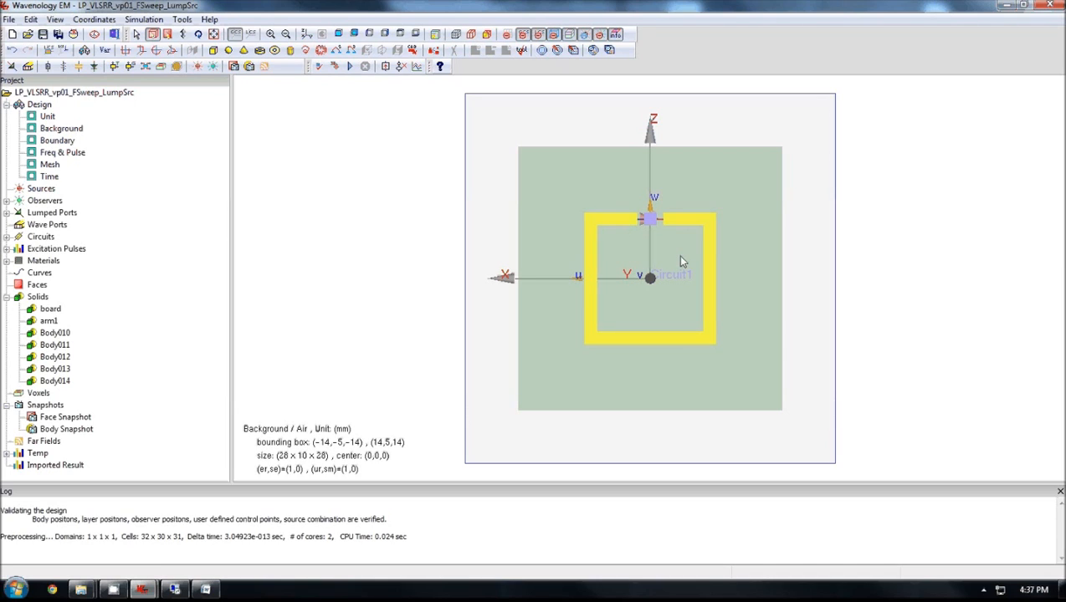
mouse_move(830, 259)
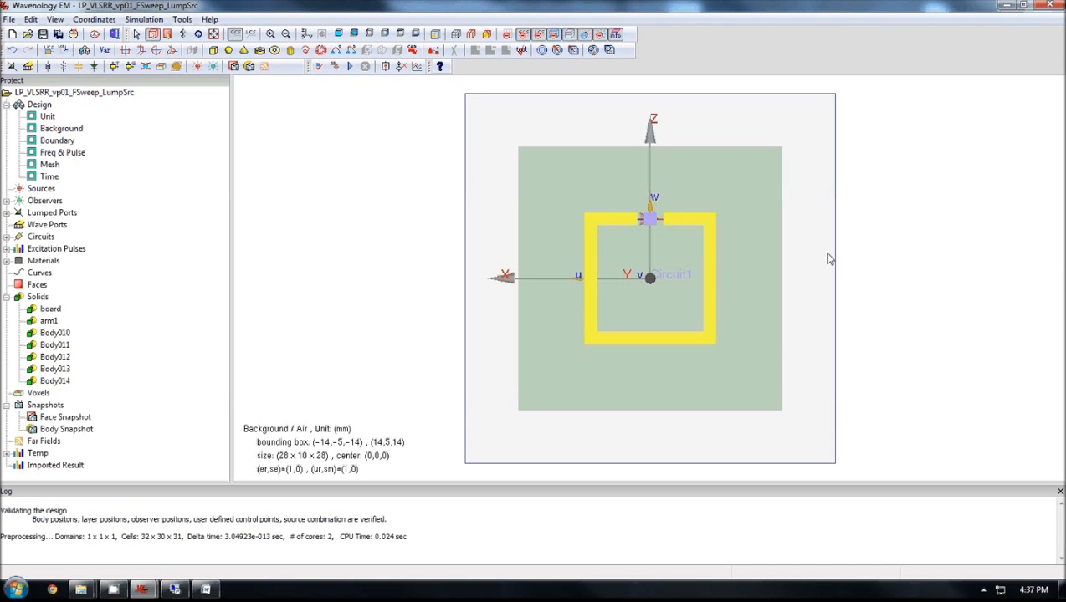
mouse_move(698, 256)
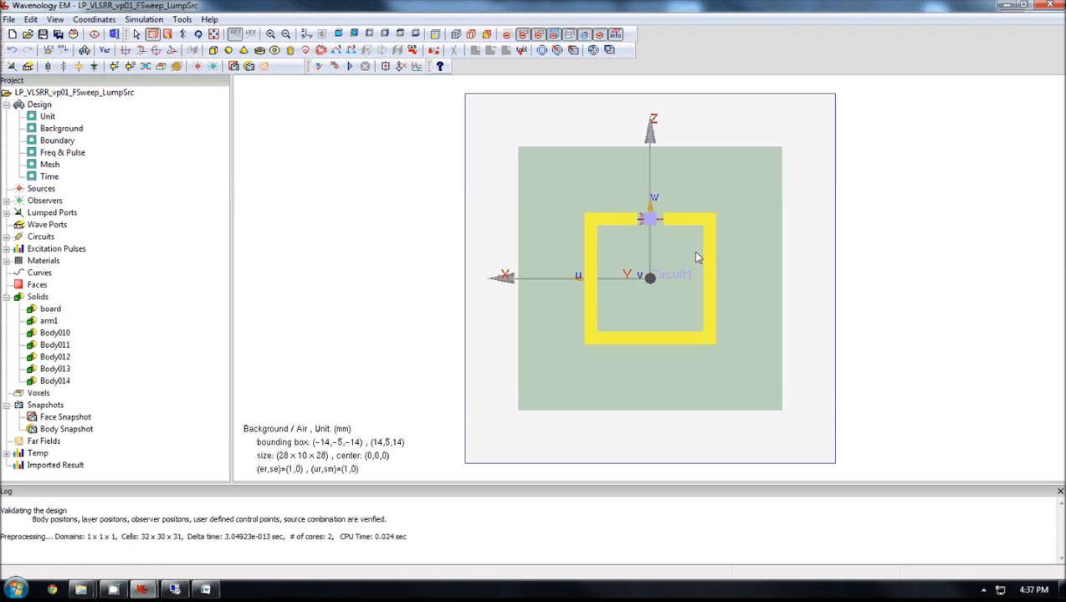
mouse_move(885, 268)
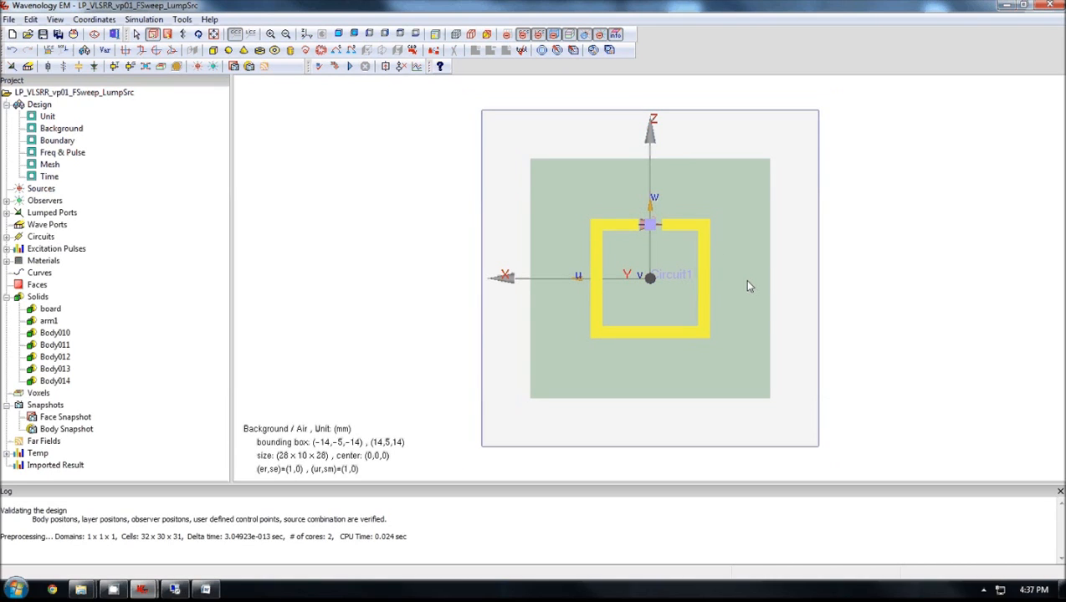
mouse_move(740, 292)
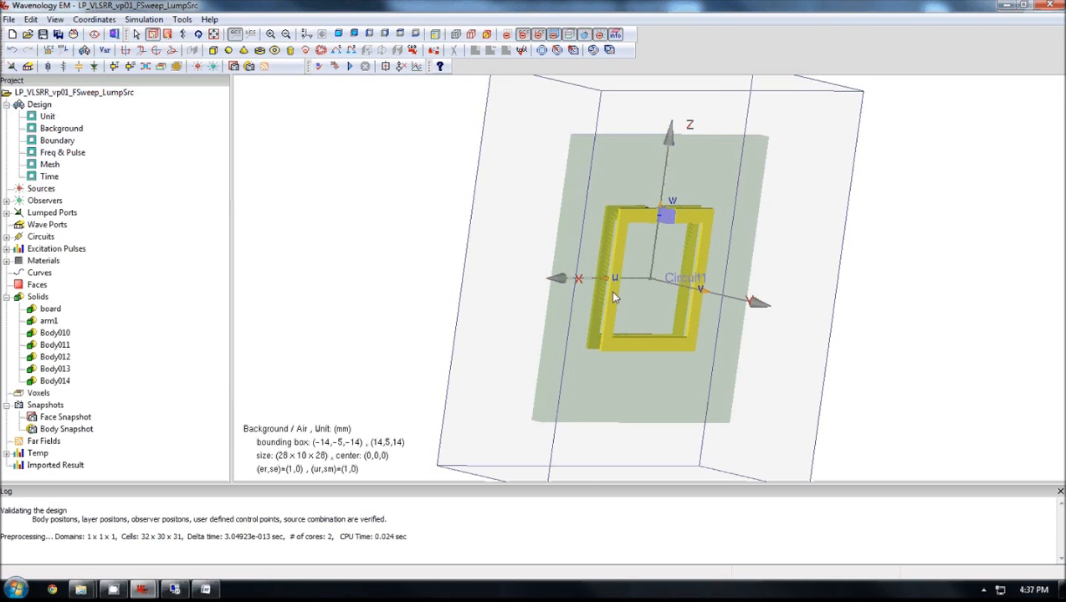
Select ring pieces Body010–Body014 and overlay the FDTD mesh grid on the split ring.
left_click_drag(615, 297, 473, 210)
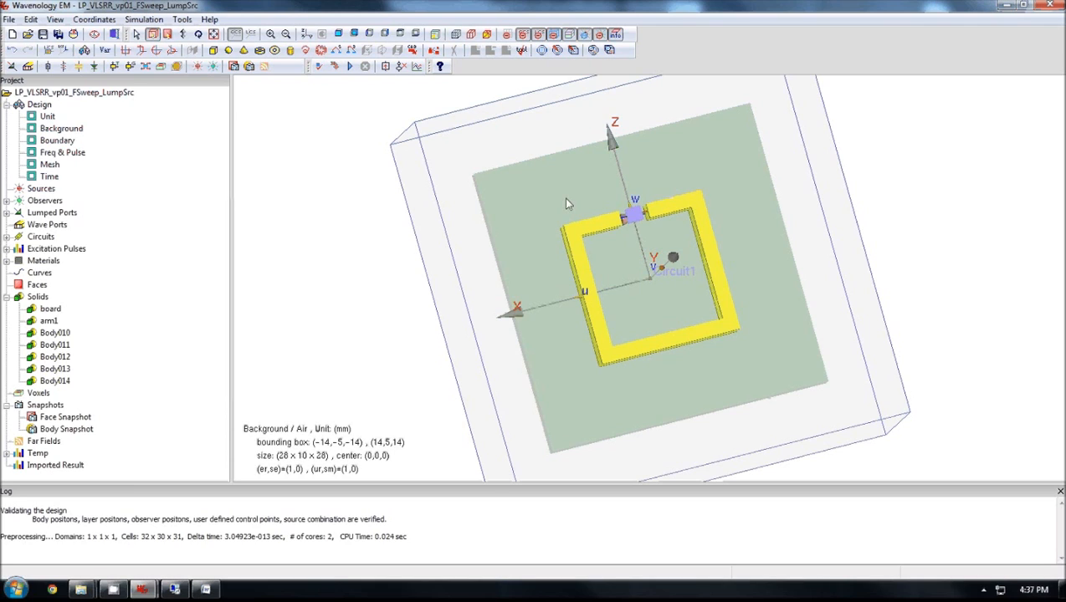
mouse_move(586, 238)
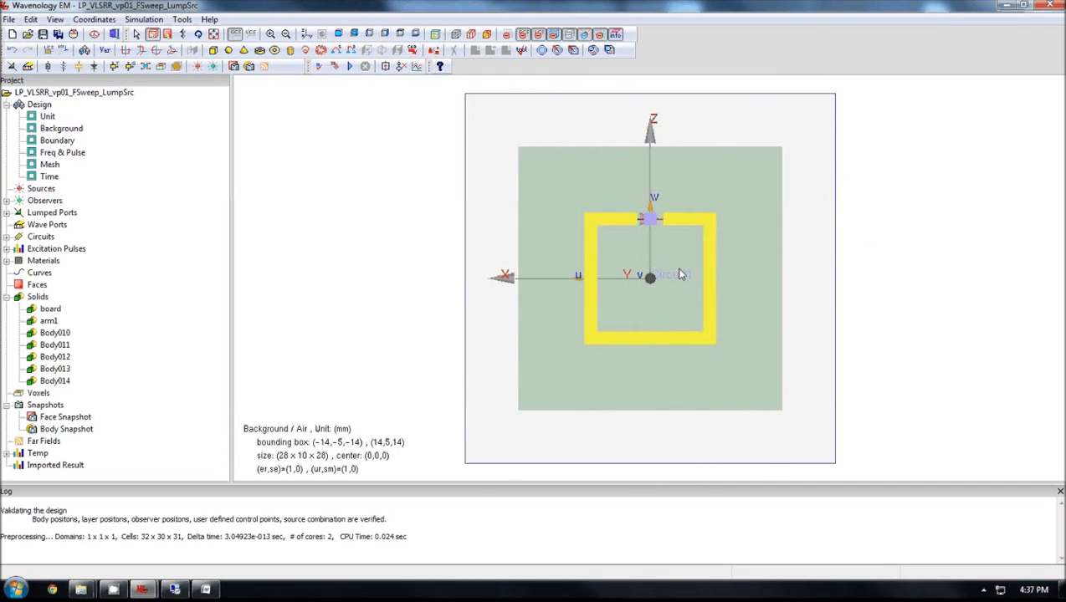
mouse_move(738, 311)
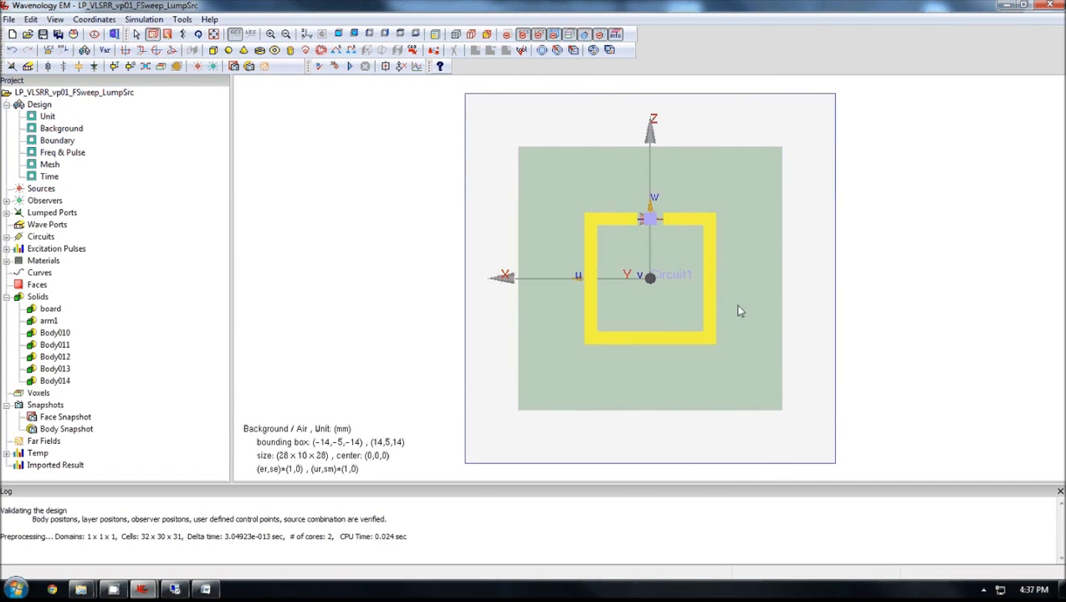
mouse_move(673, 278)
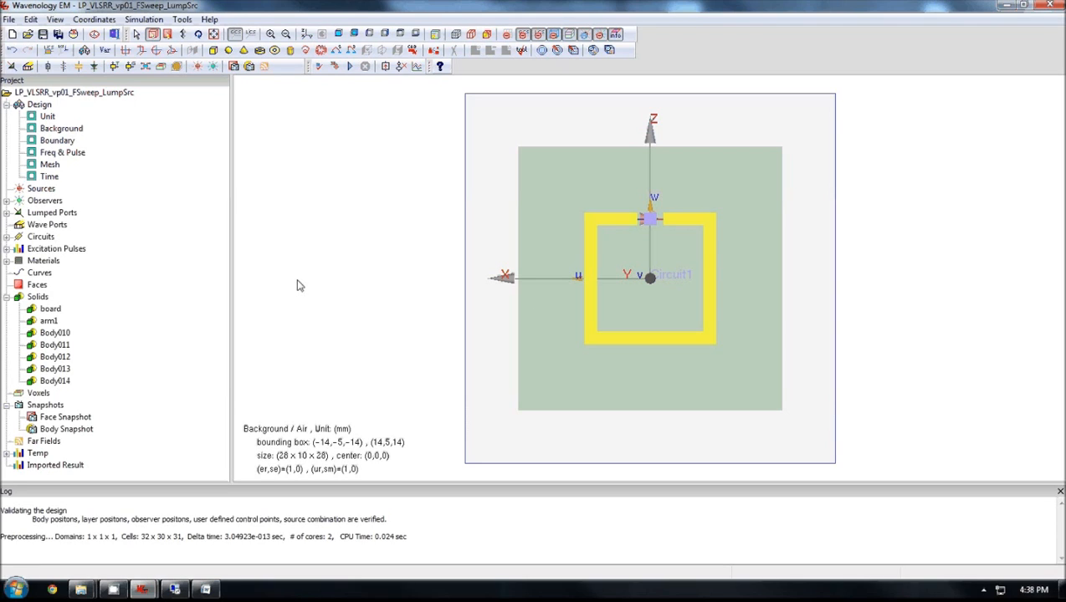
mouse_move(630, 224)
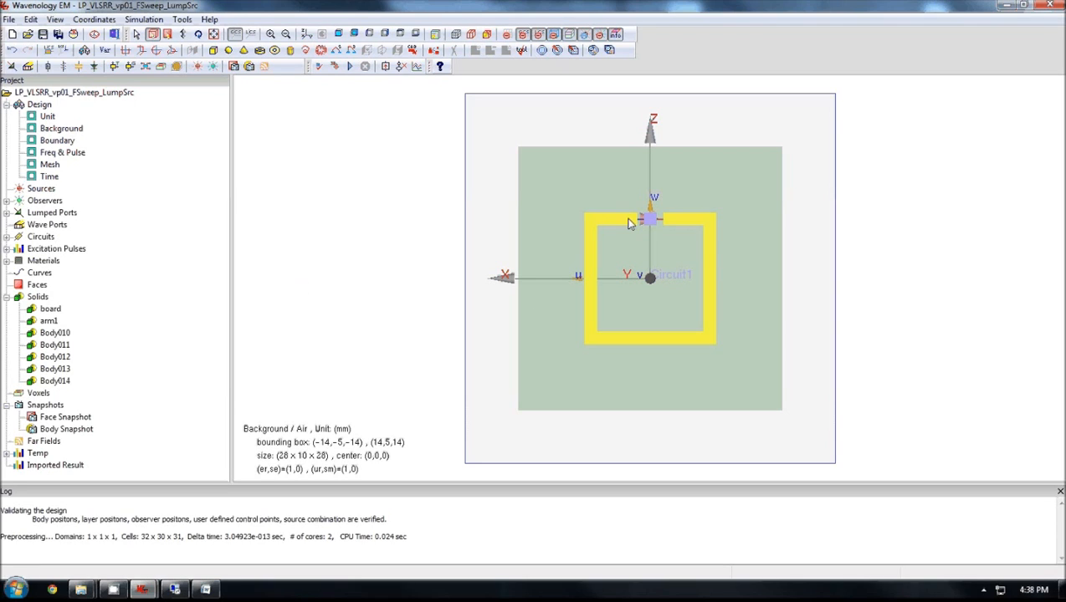
mouse_move(687, 343)
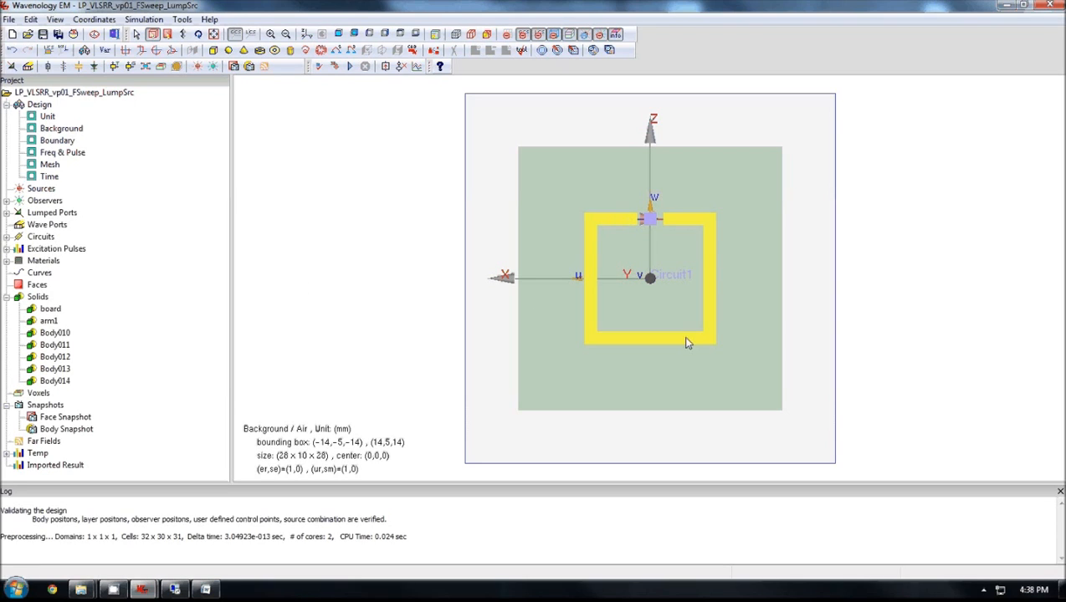
mouse_move(670, 224)
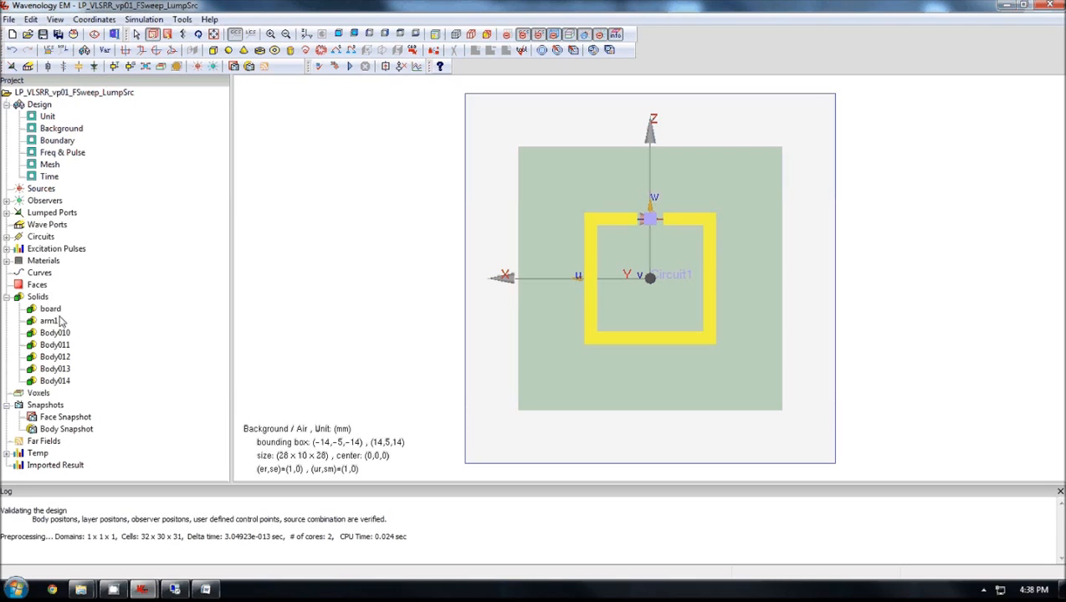
left_click(55, 333)
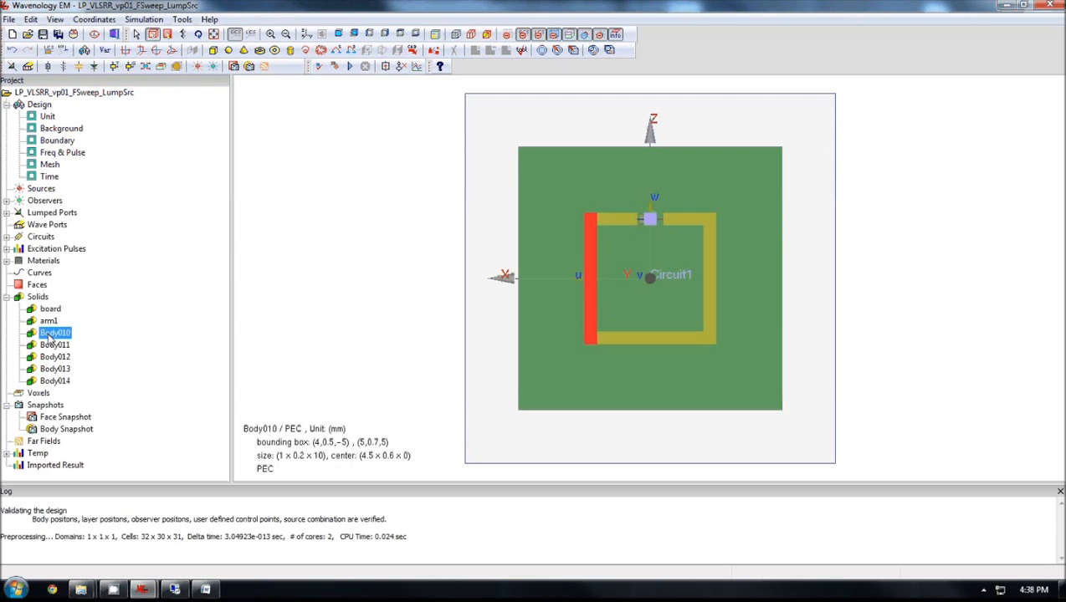
left_click(55, 344)
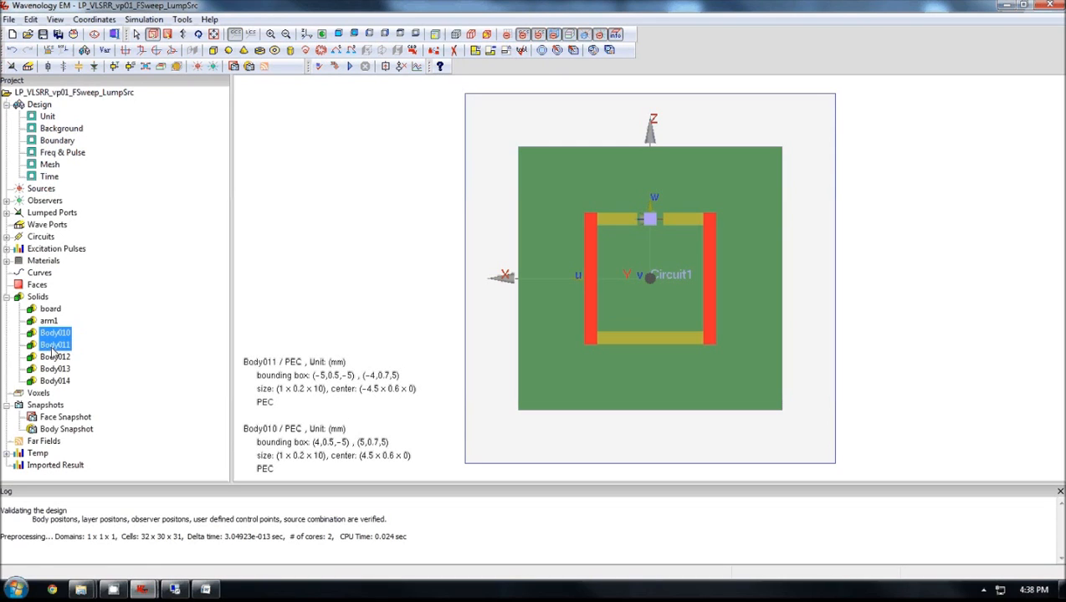
left_click(54, 368)
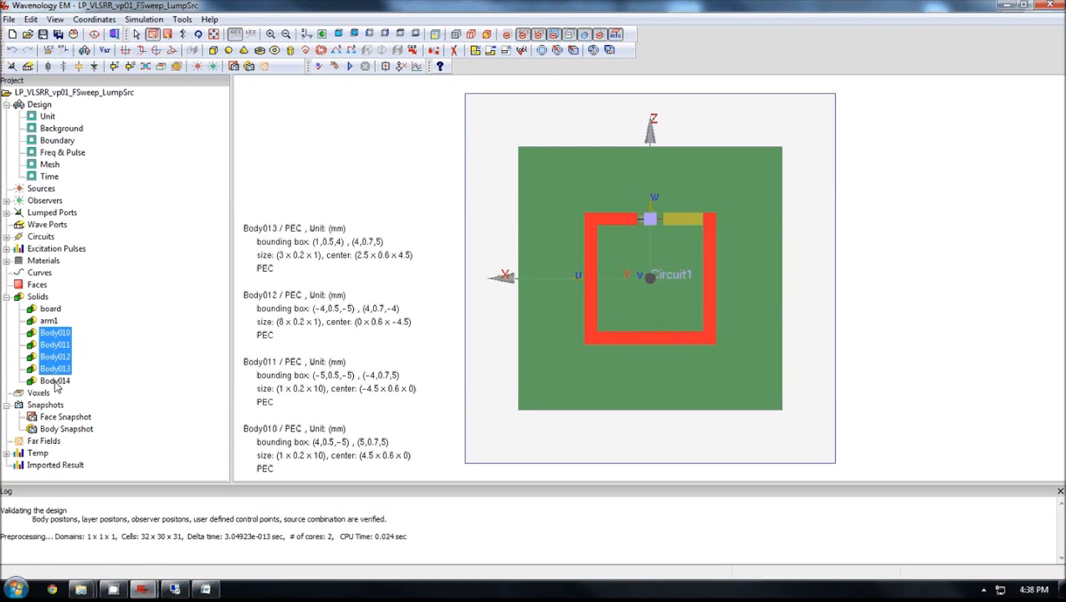
left_click(56, 380)
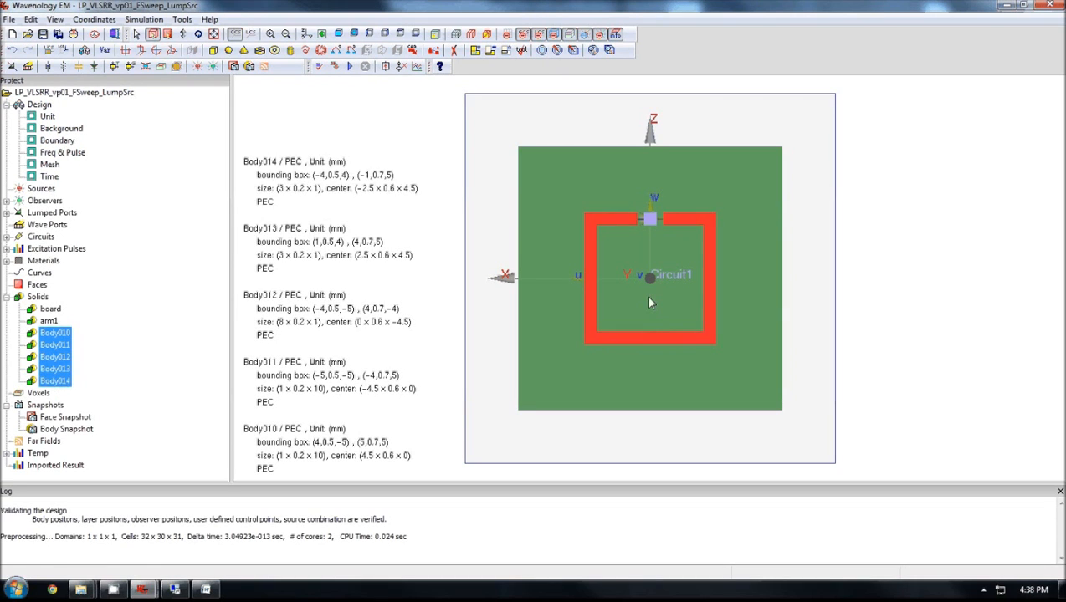
mouse_move(723, 252)
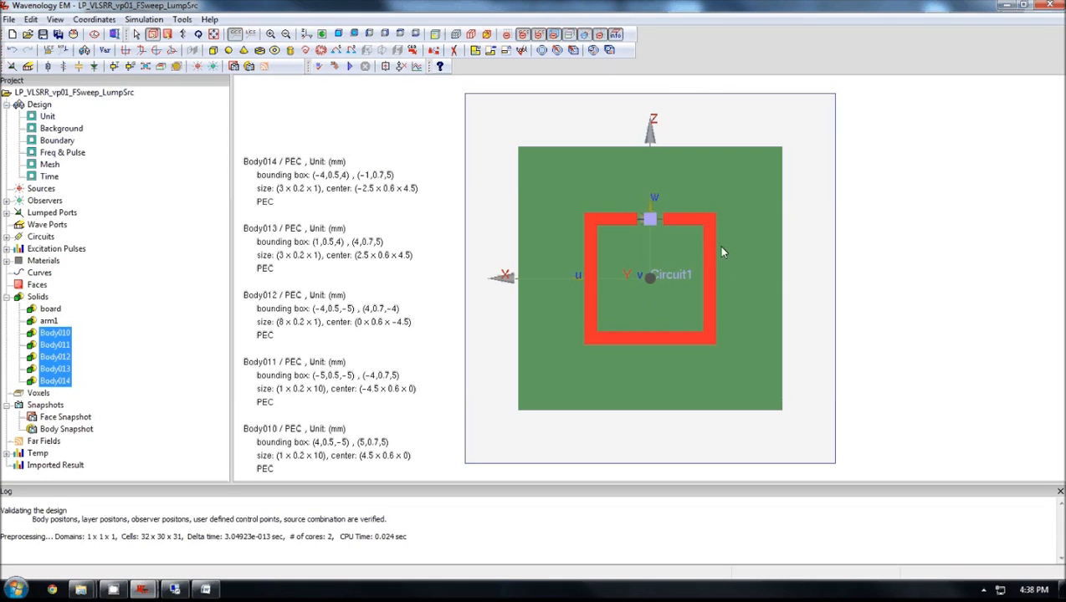
mouse_move(674, 190)
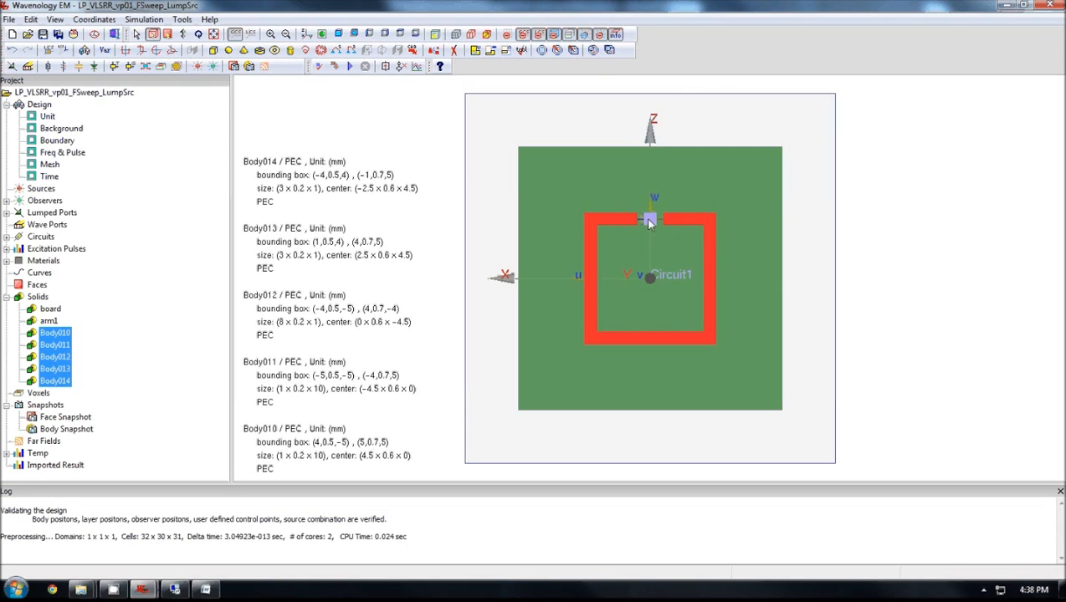
mouse_move(587, 233)
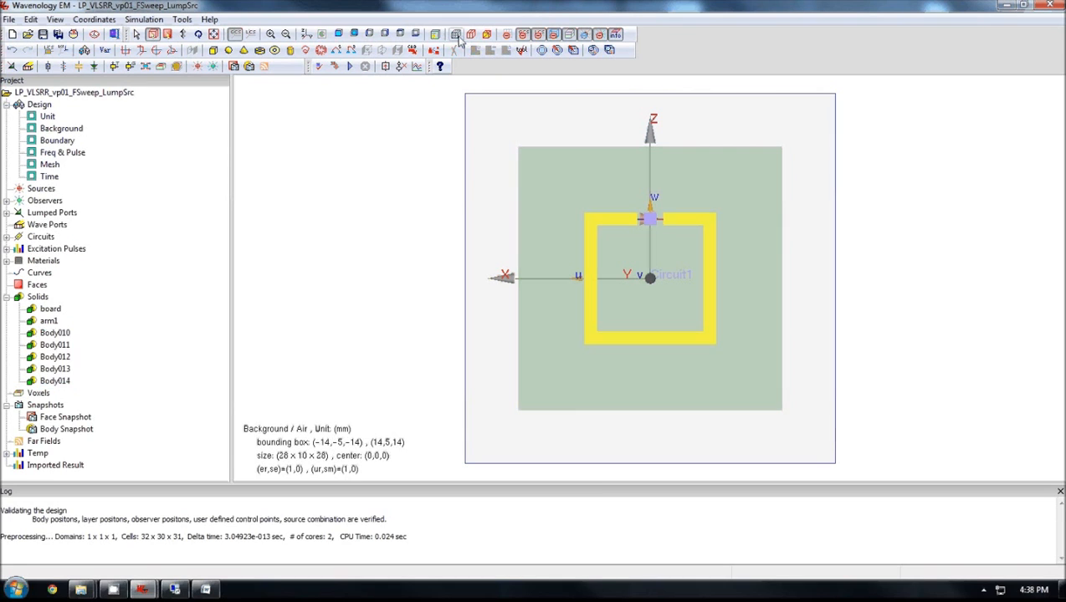
left_click(455, 34)
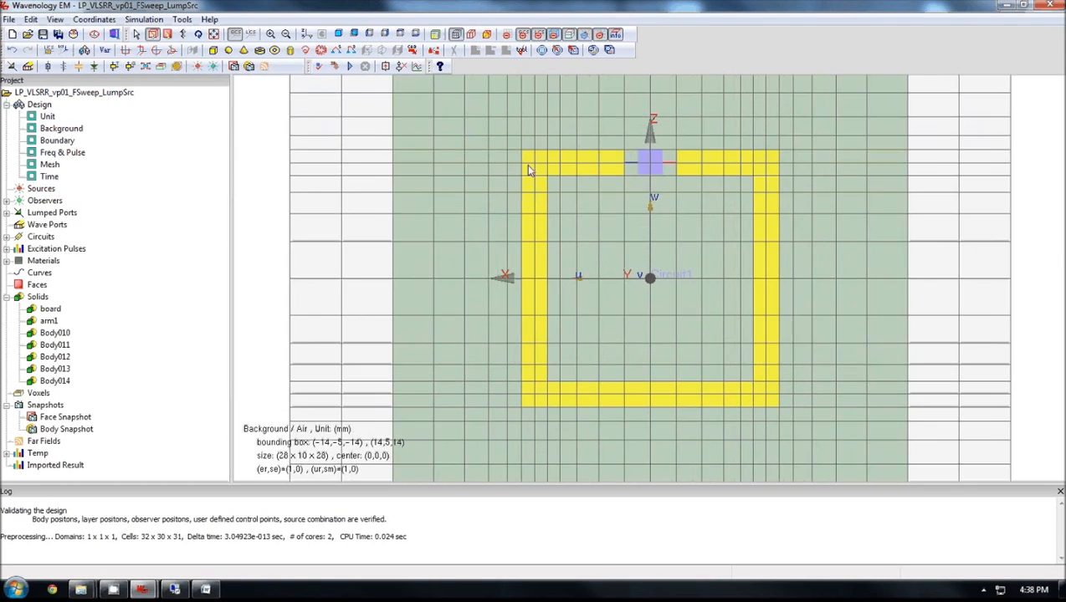
mouse_move(526, 204)
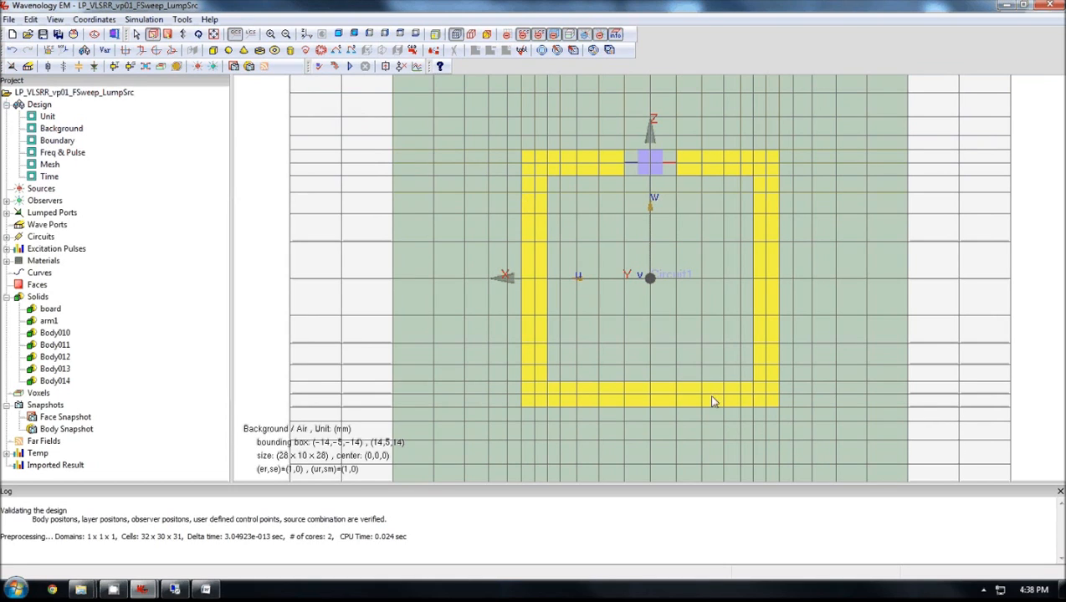
mouse_move(529, 220)
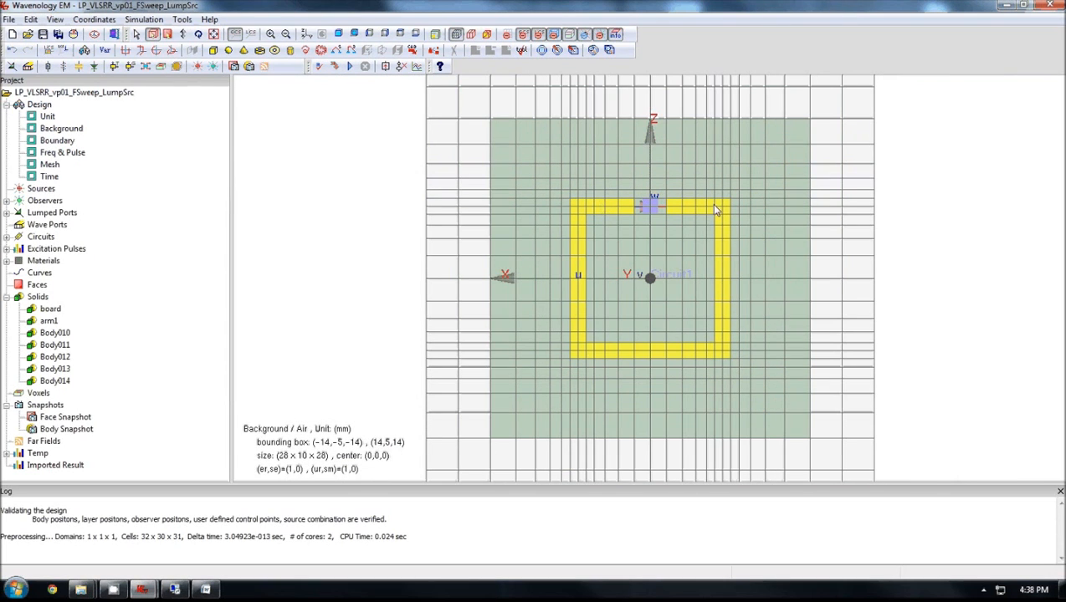
mouse_move(602, 220)
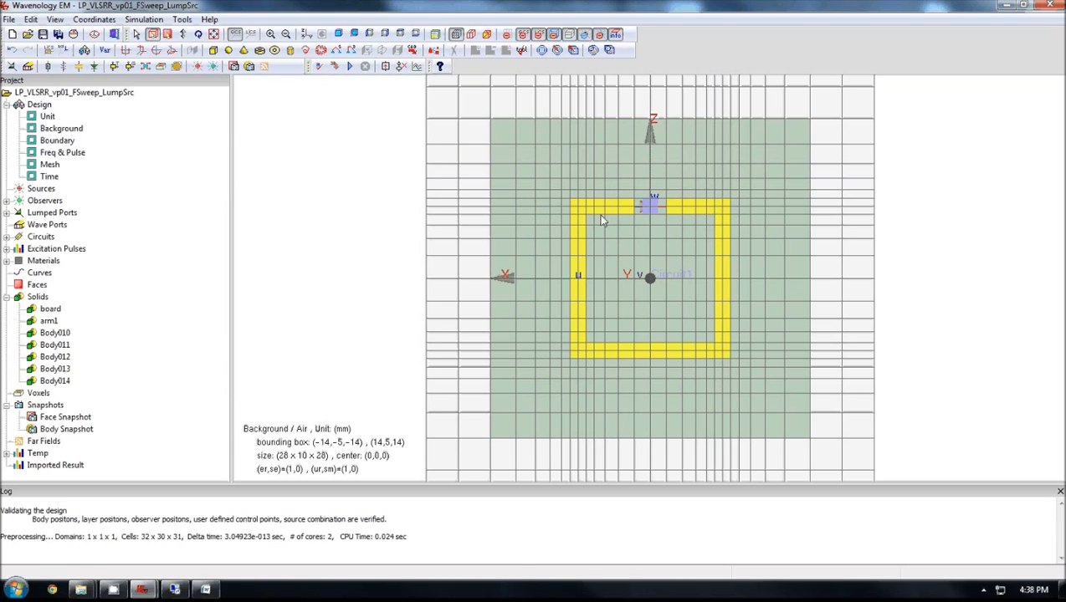
mouse_move(609, 210)
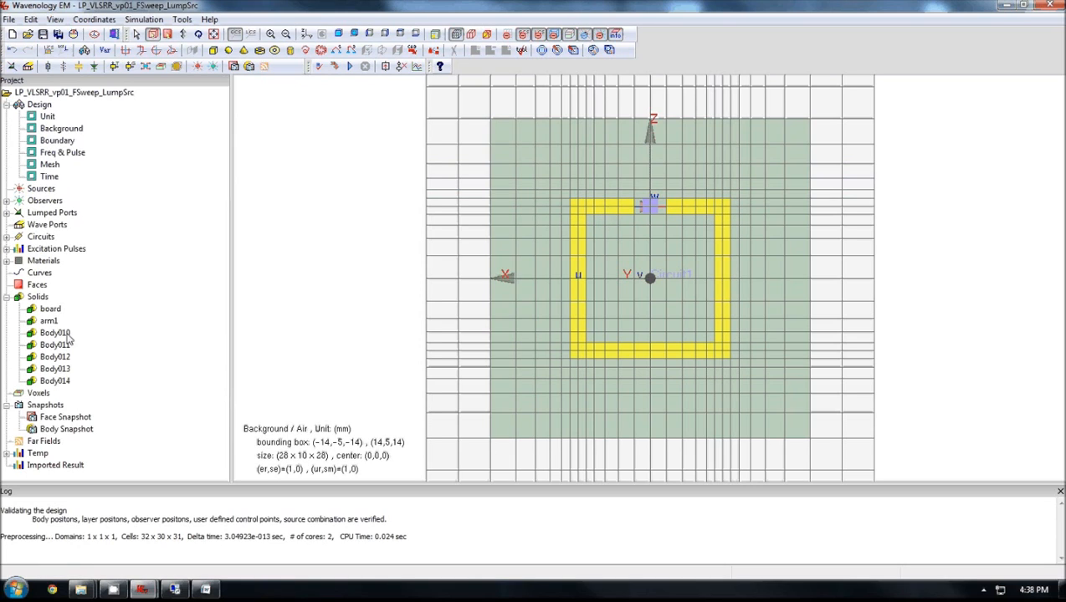
Union Body010 through Body014 into the single ring body Body010.
left_click(55, 332)
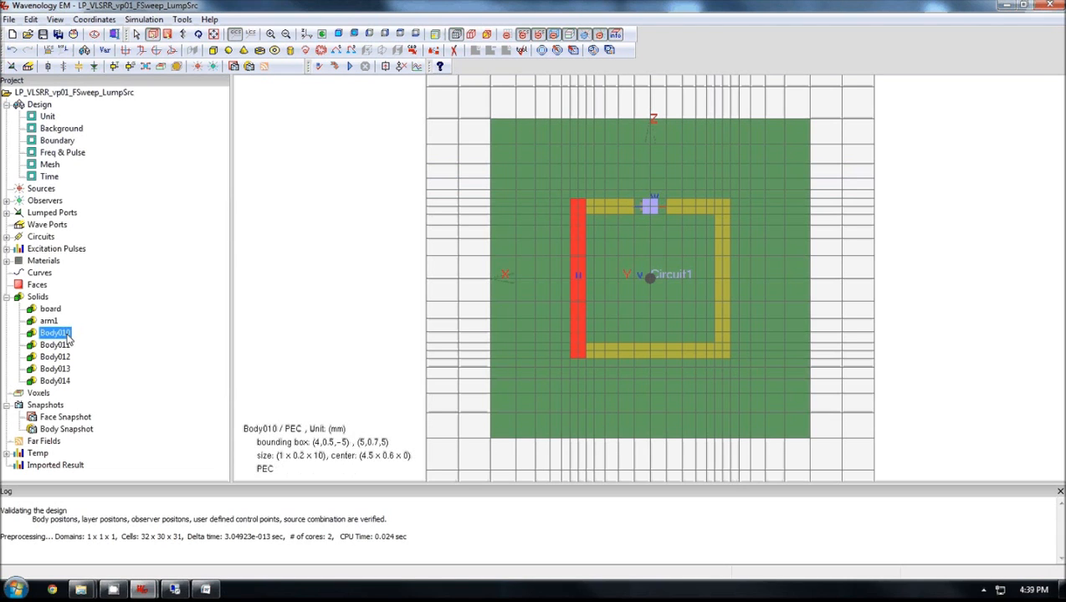
left_click(55, 356)
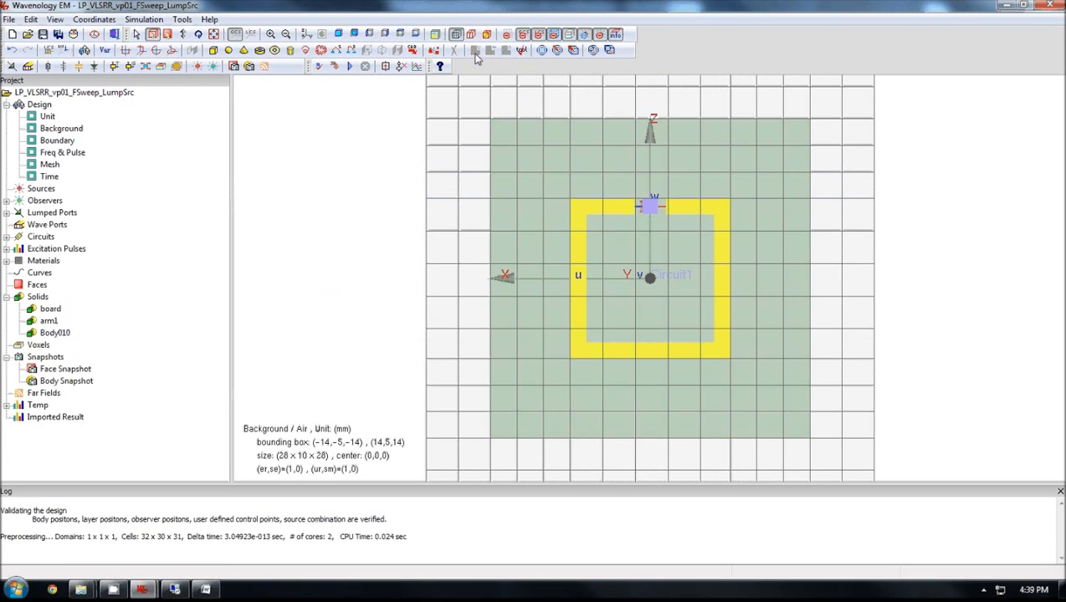
left_click(54, 332)
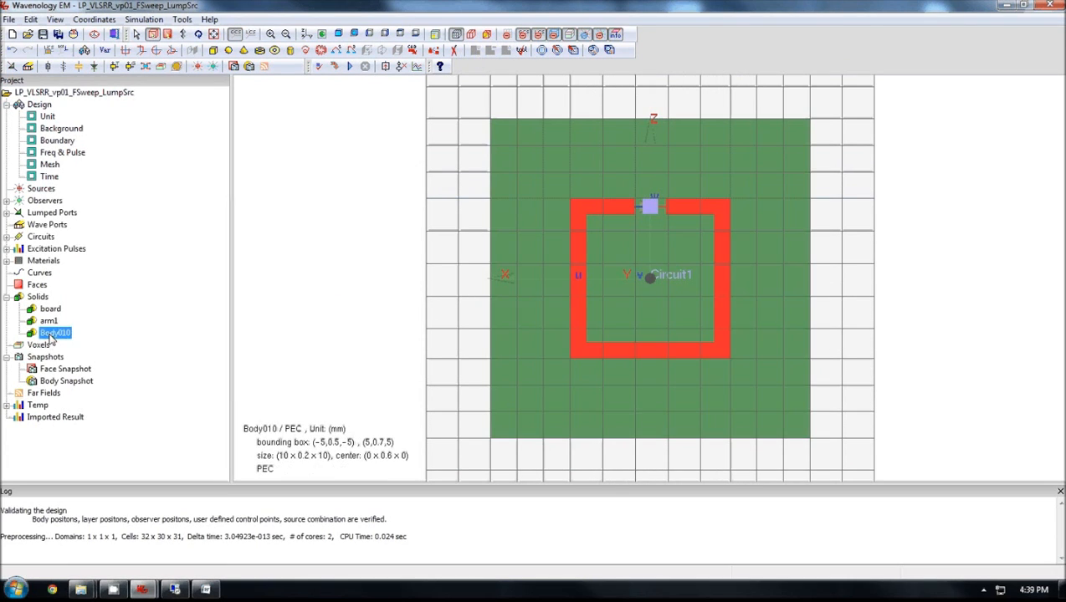
mouse_move(191, 320)
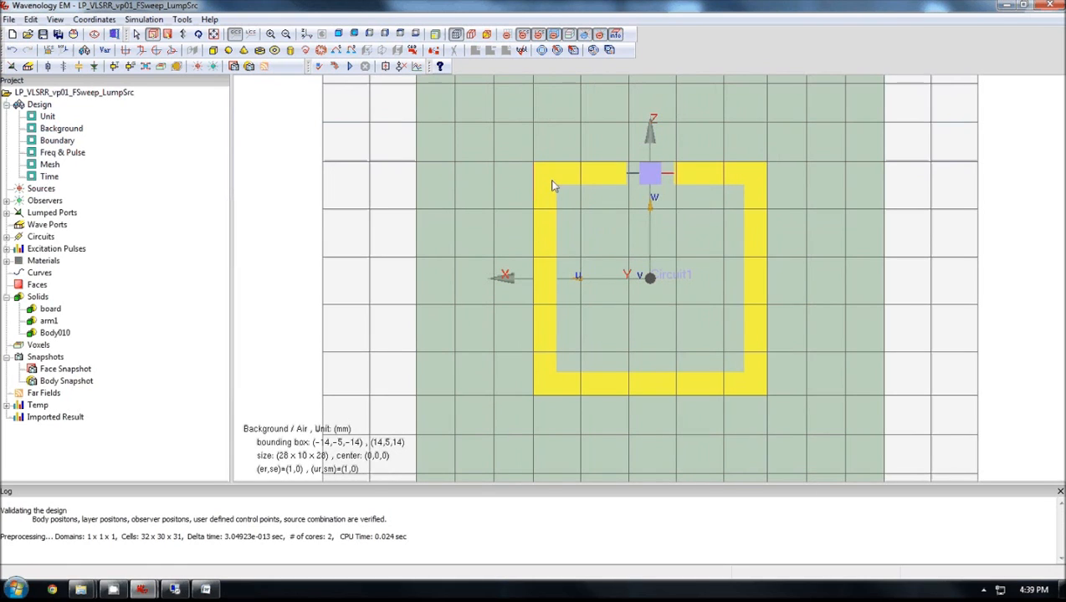
mouse_move(633, 178)
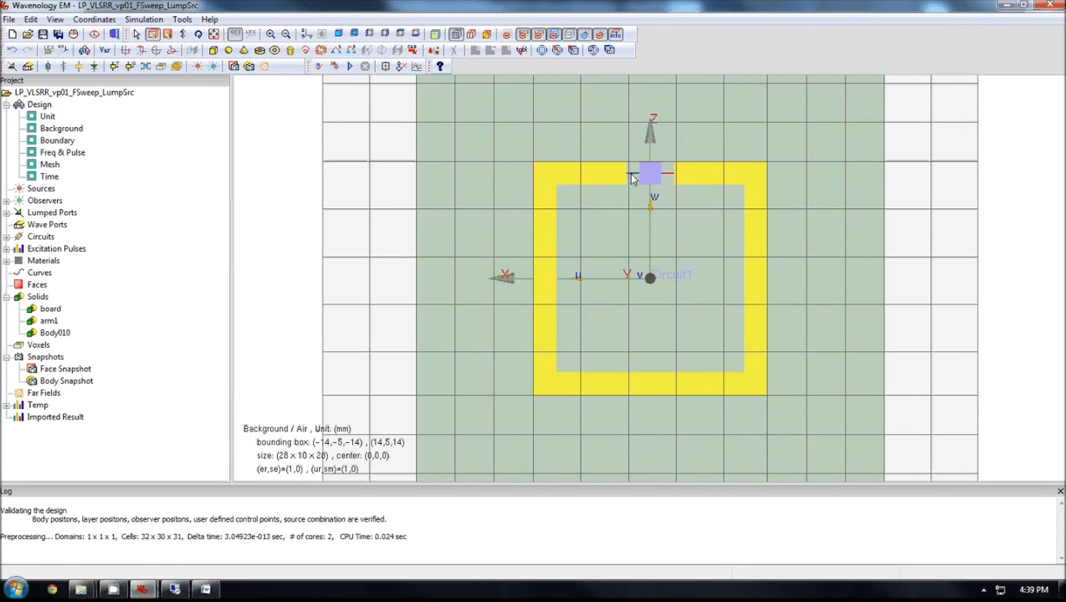
mouse_move(560, 175)
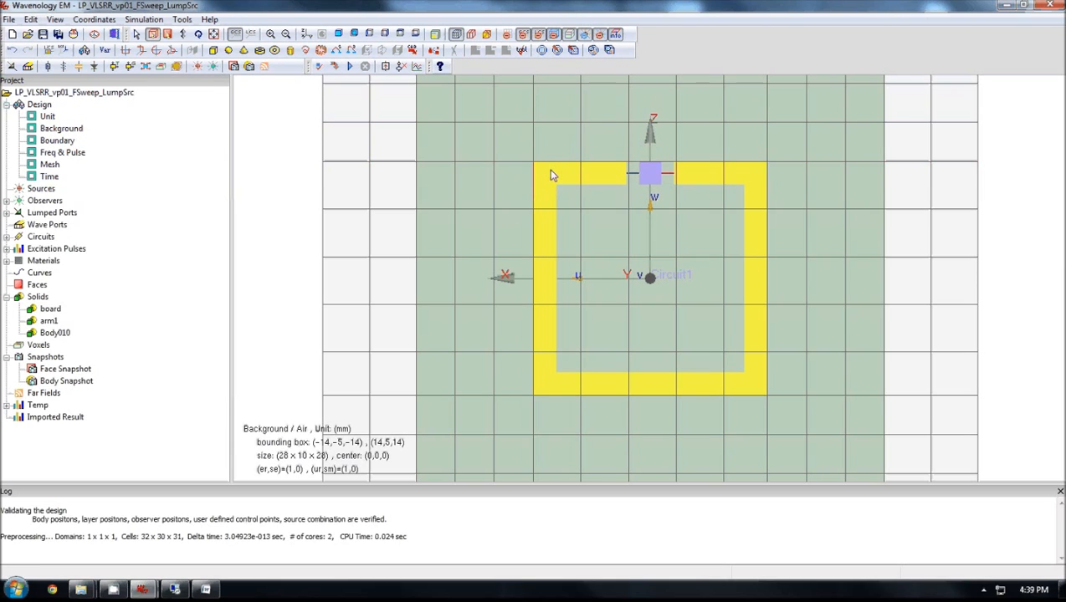
mouse_move(550, 203)
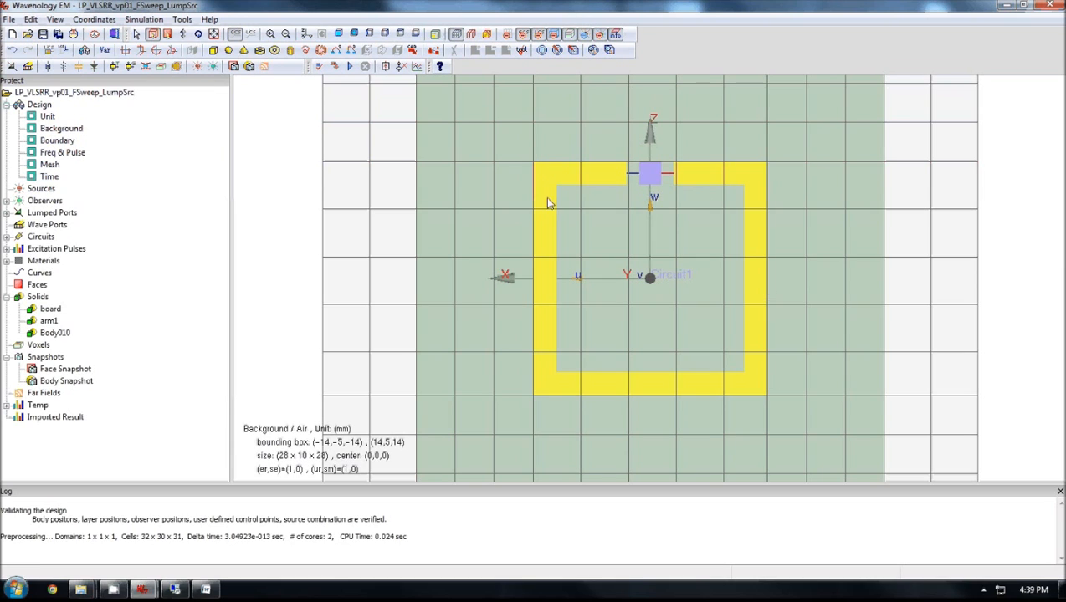
mouse_move(552, 199)
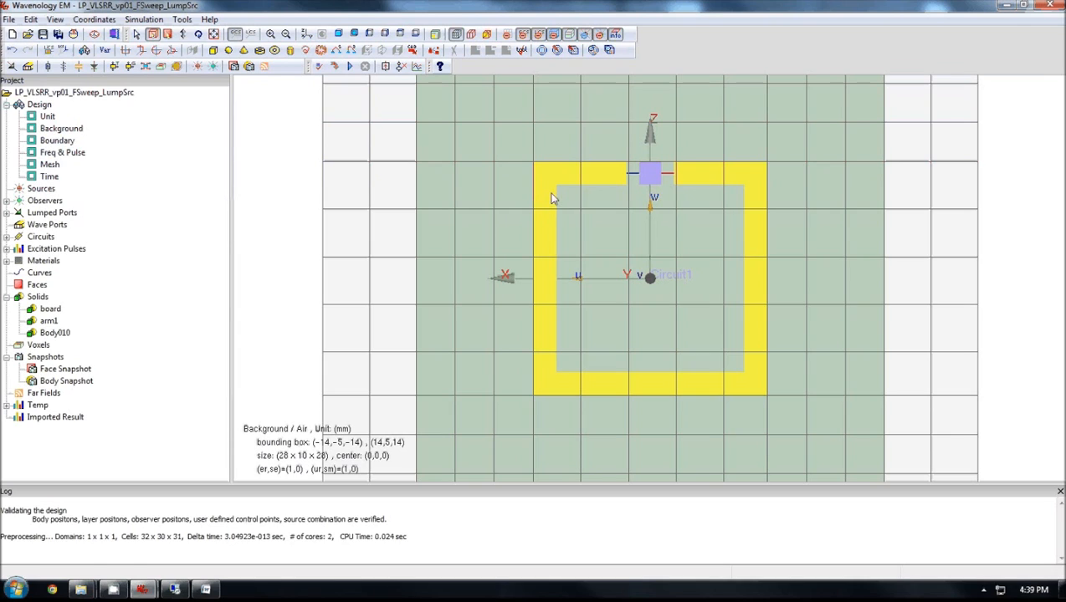
mouse_move(761, 170)
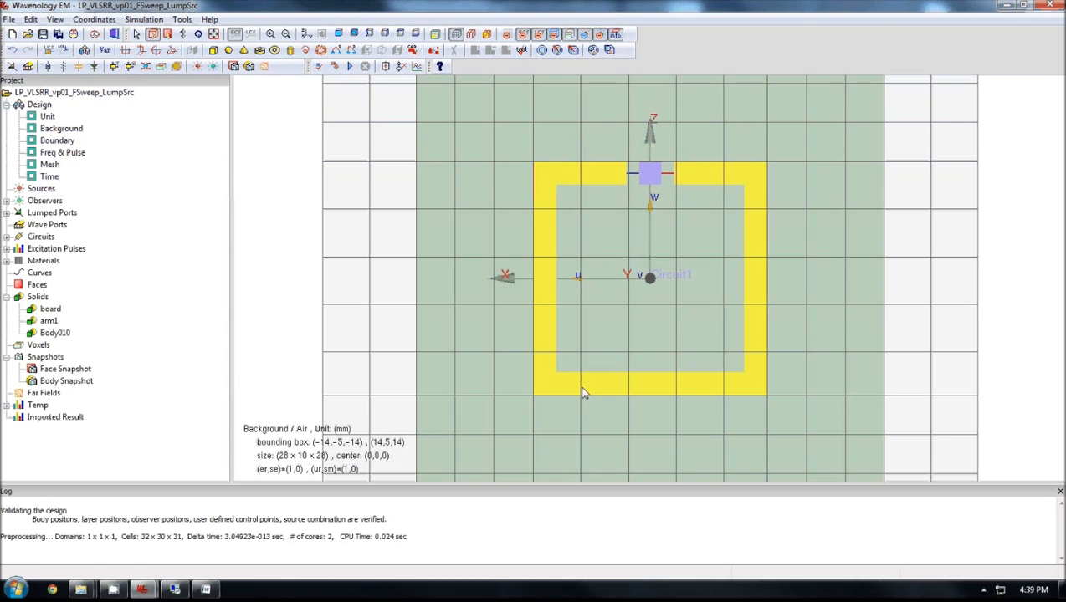
mouse_move(544, 169)
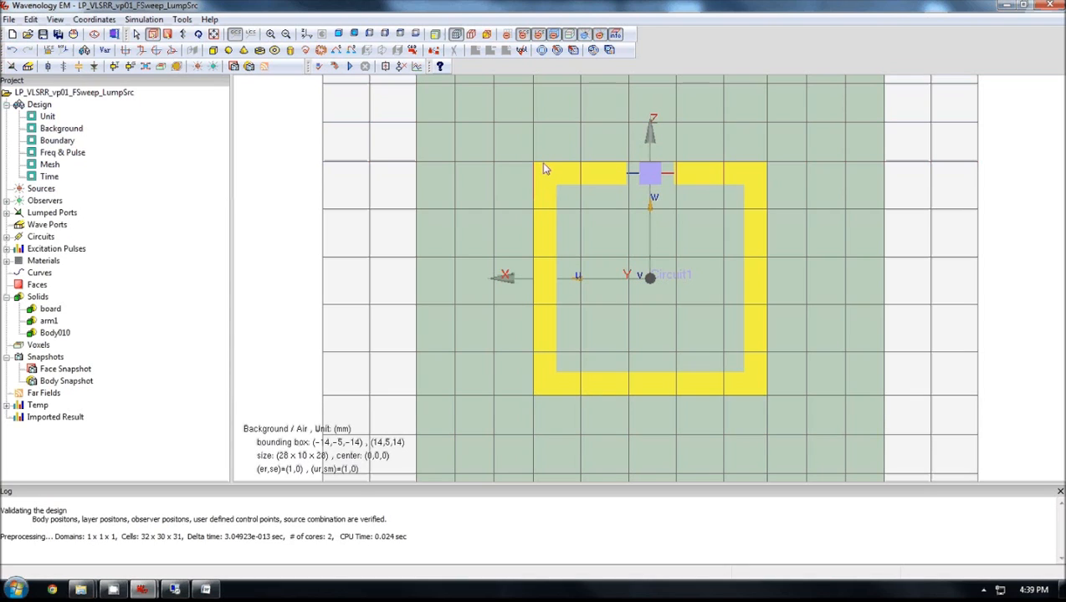
mouse_move(540, 170)
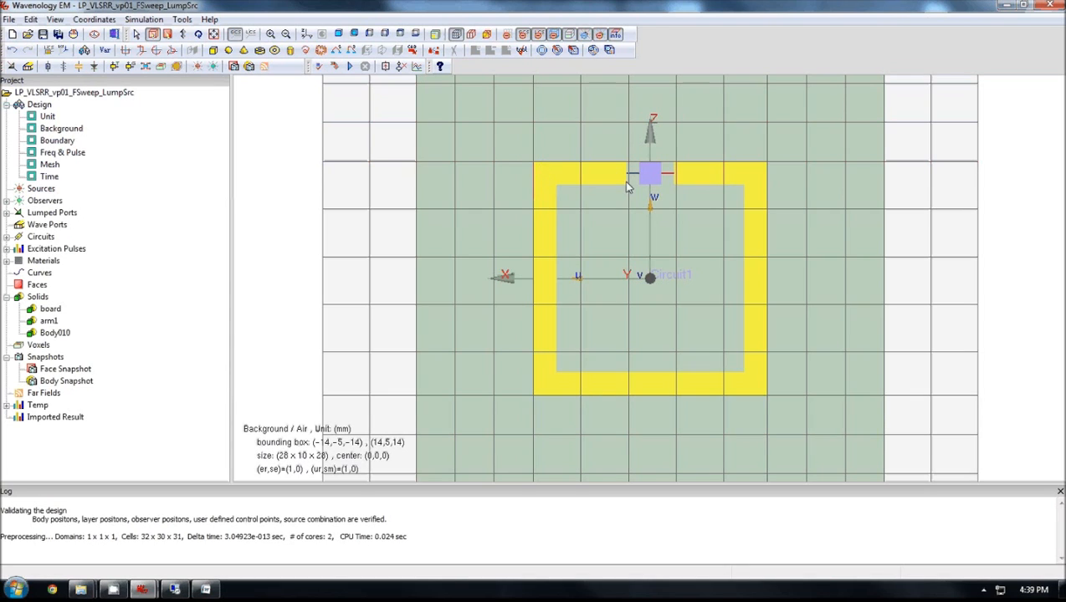
mouse_move(735, 184)
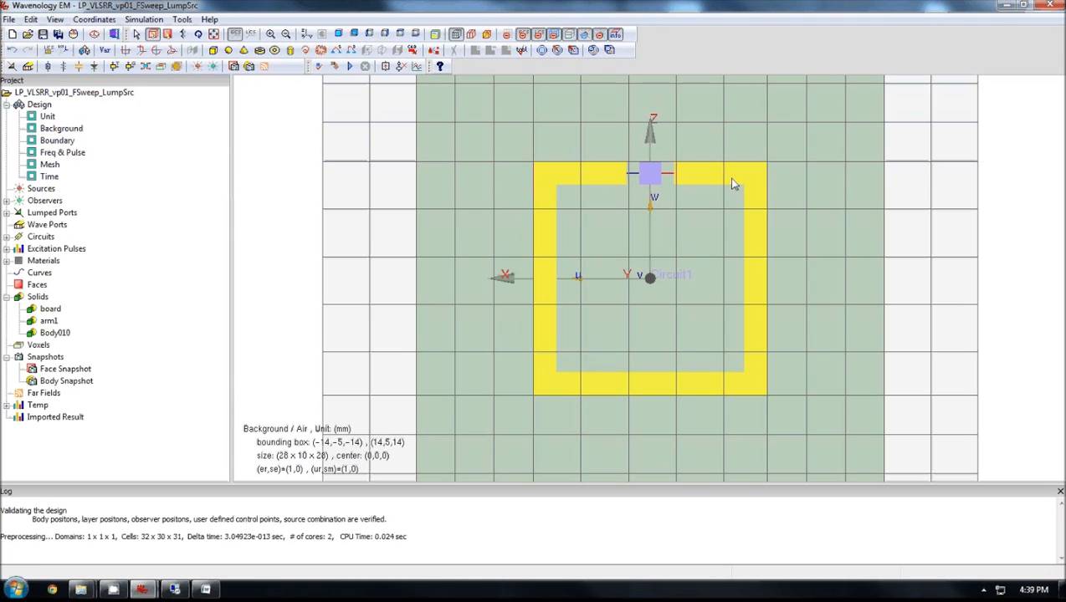
mouse_move(699, 206)
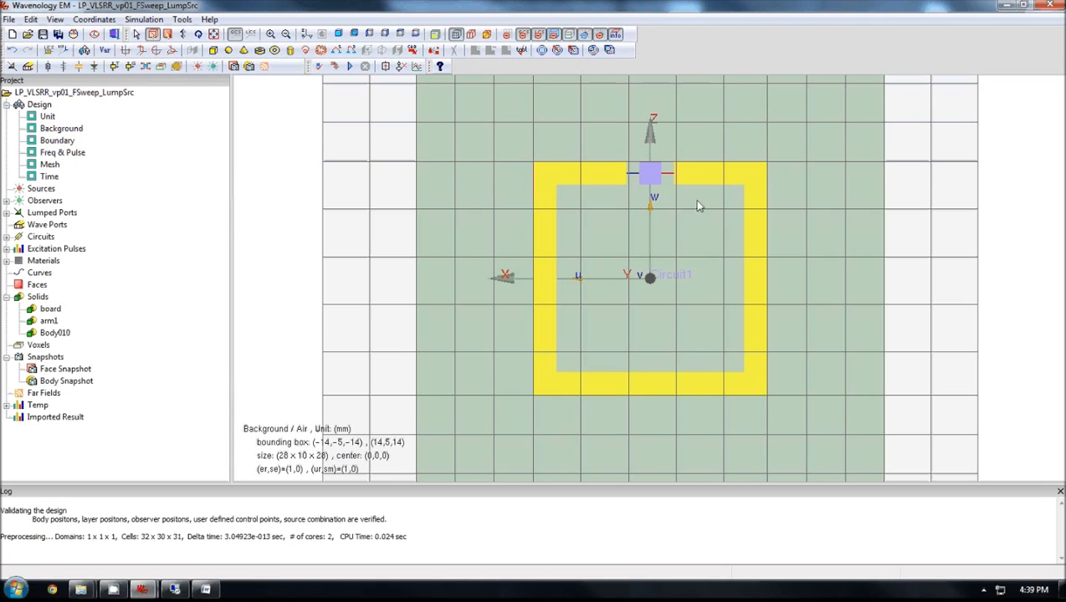
mouse_move(223, 305)
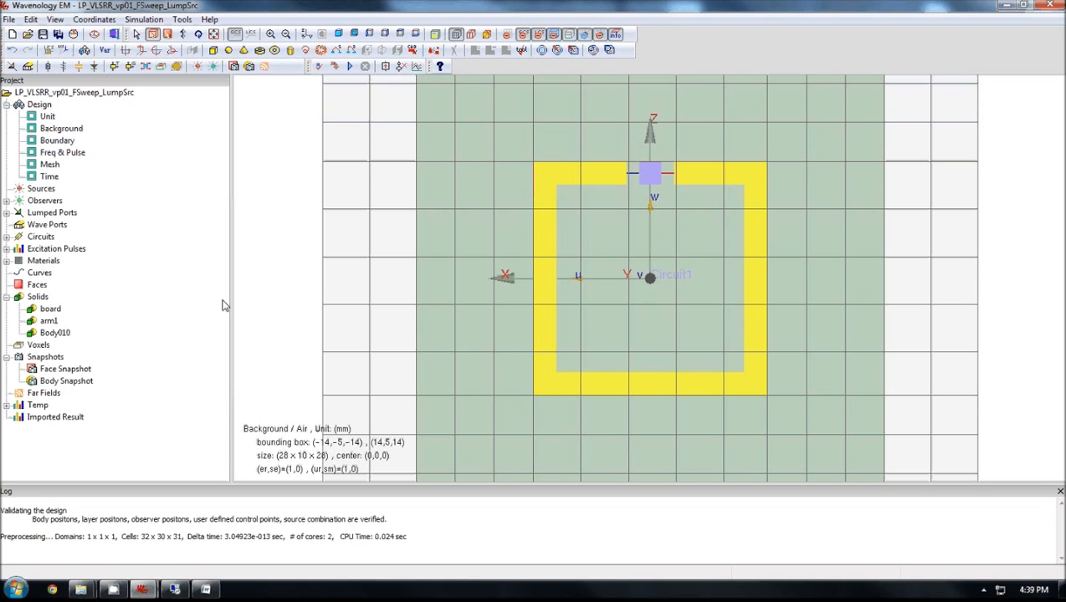
Reopen Body010's 3D body editor to show the Shape7 box plus Body011–Body014.
double_click(54, 332)
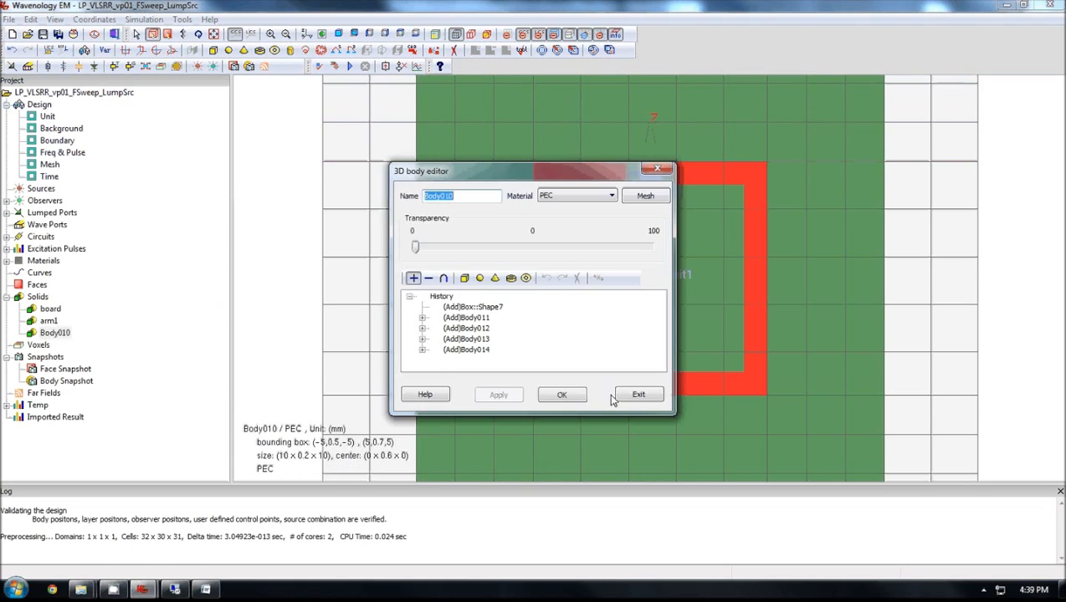
left_click(638, 394)
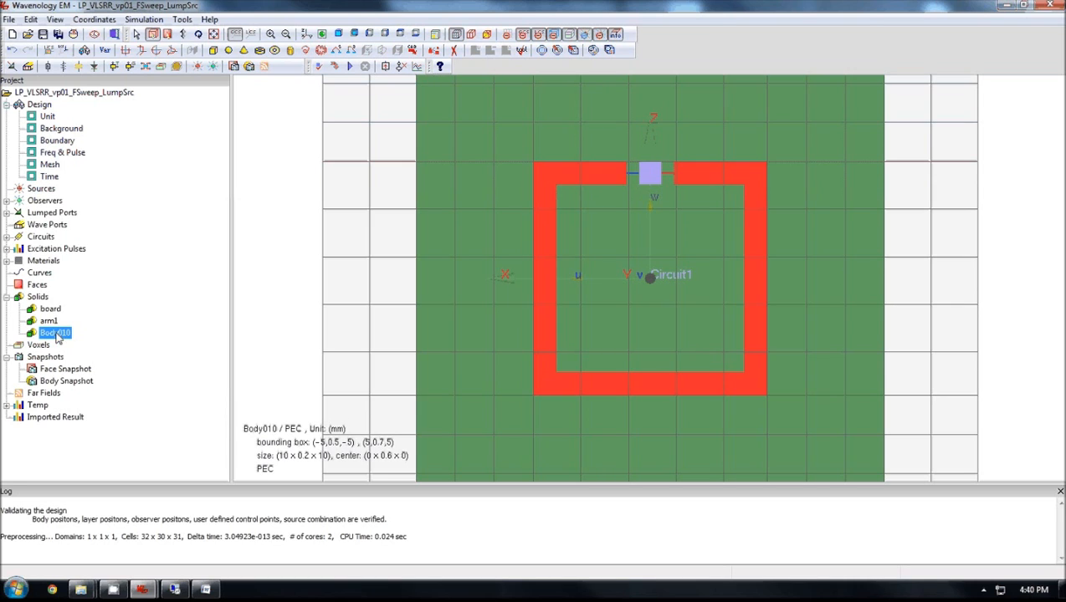
double_click(55, 332)
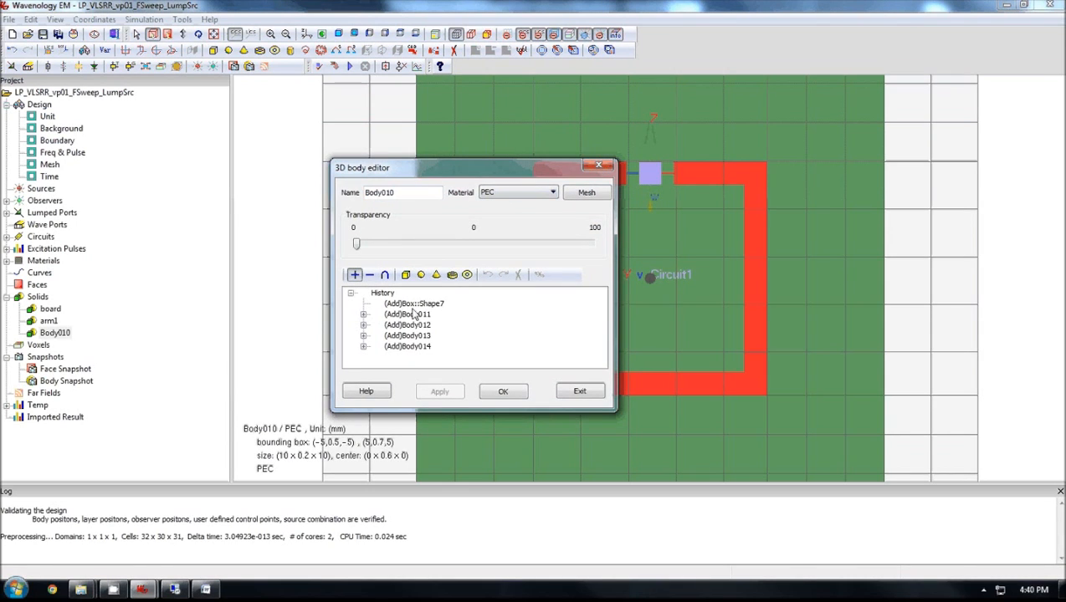
mouse_move(416, 315)
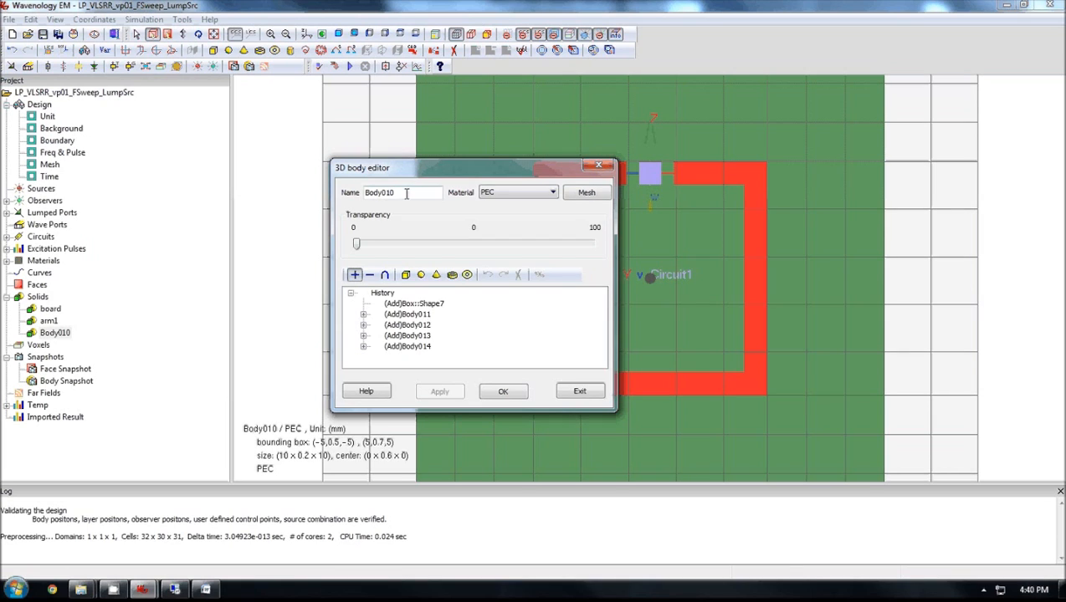
mouse_move(587, 192)
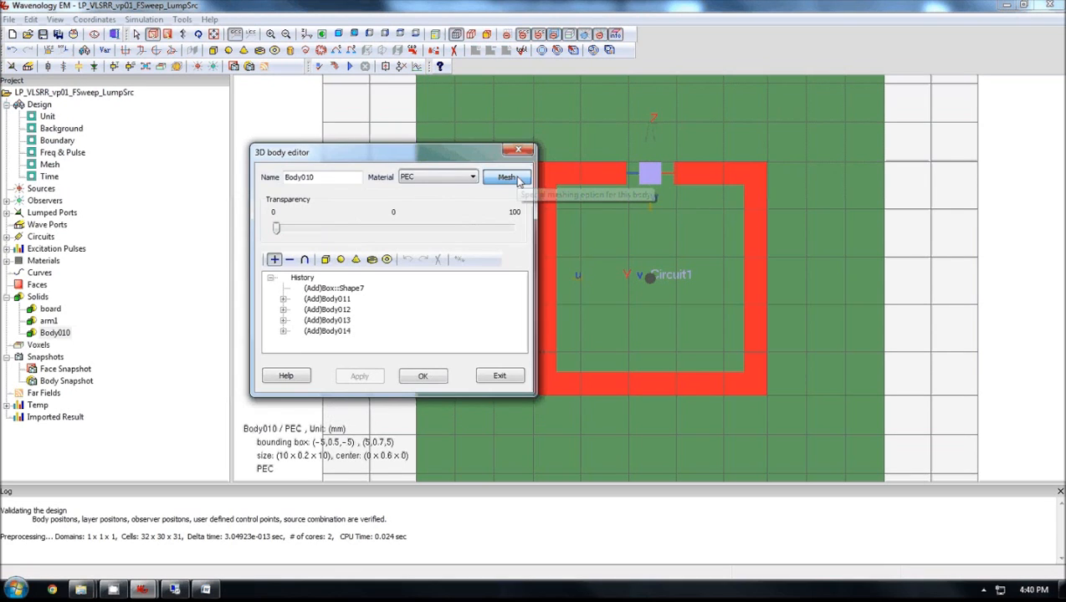
Turn on Body010 mesh control points at face and edge bounding boxes and body vertices.
left_click(506, 176)
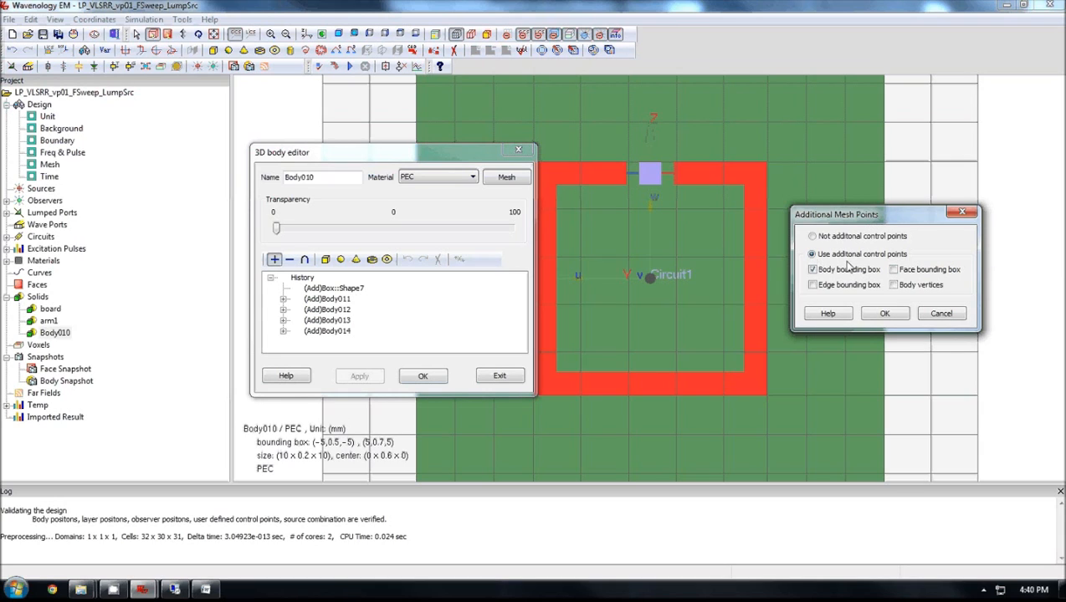
mouse_move(901, 266)
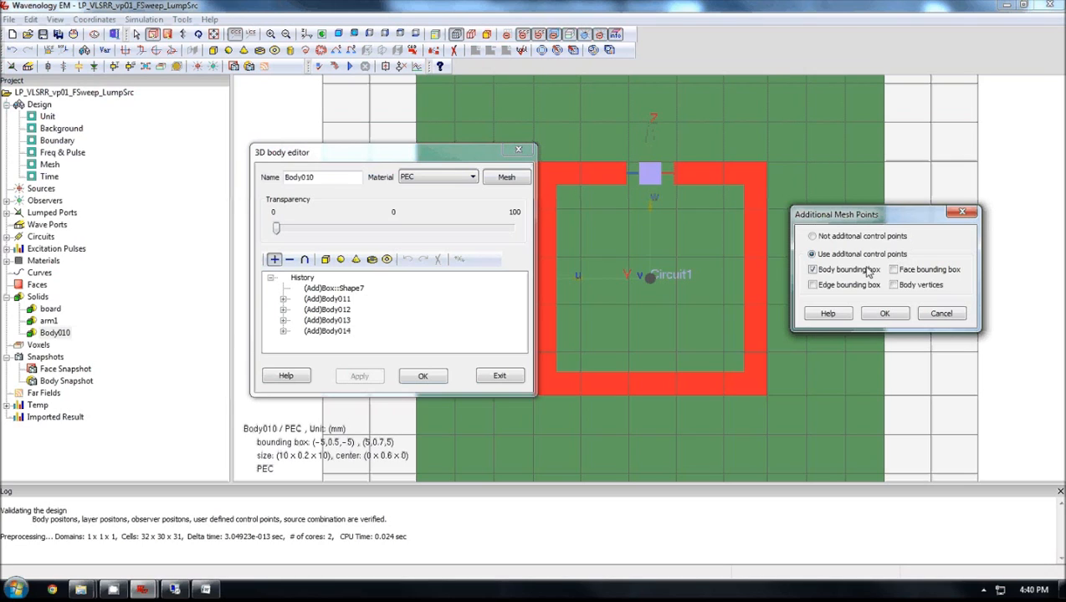
mouse_move(825, 282)
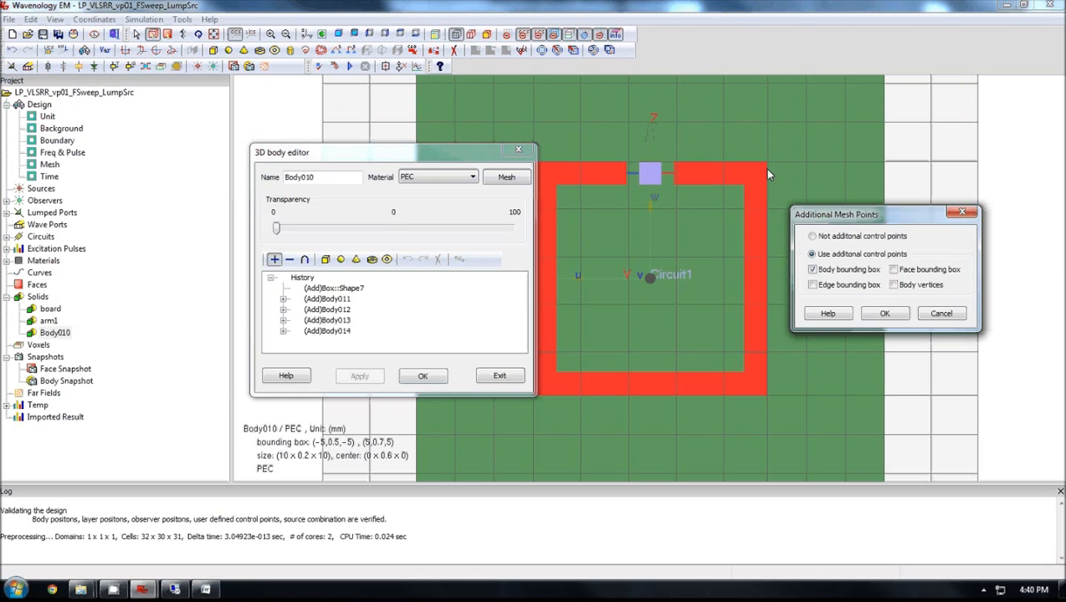
mouse_move(684, 187)
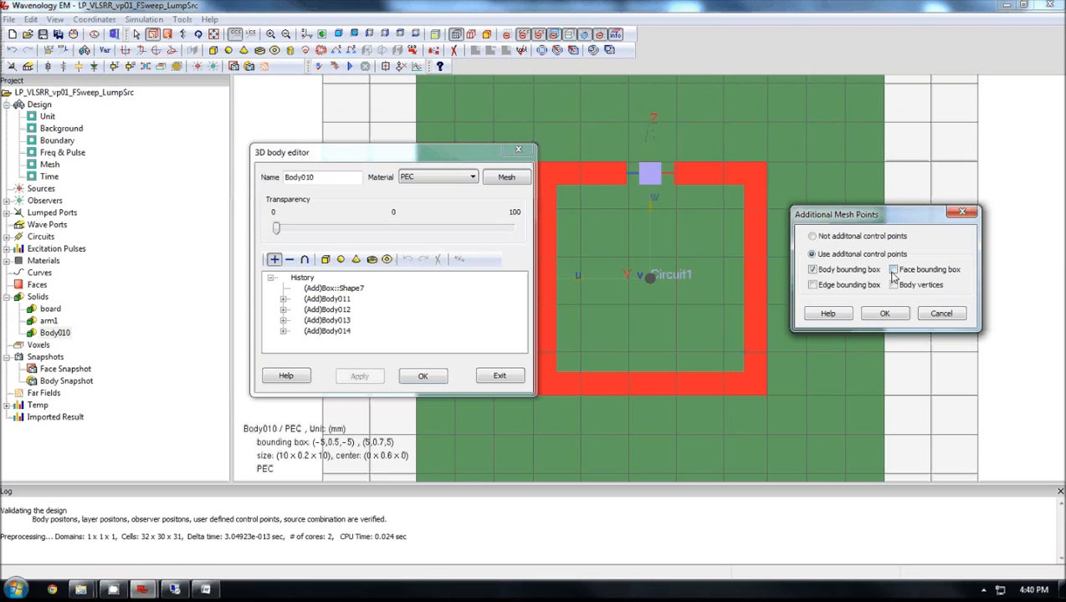
left_click(893, 269)
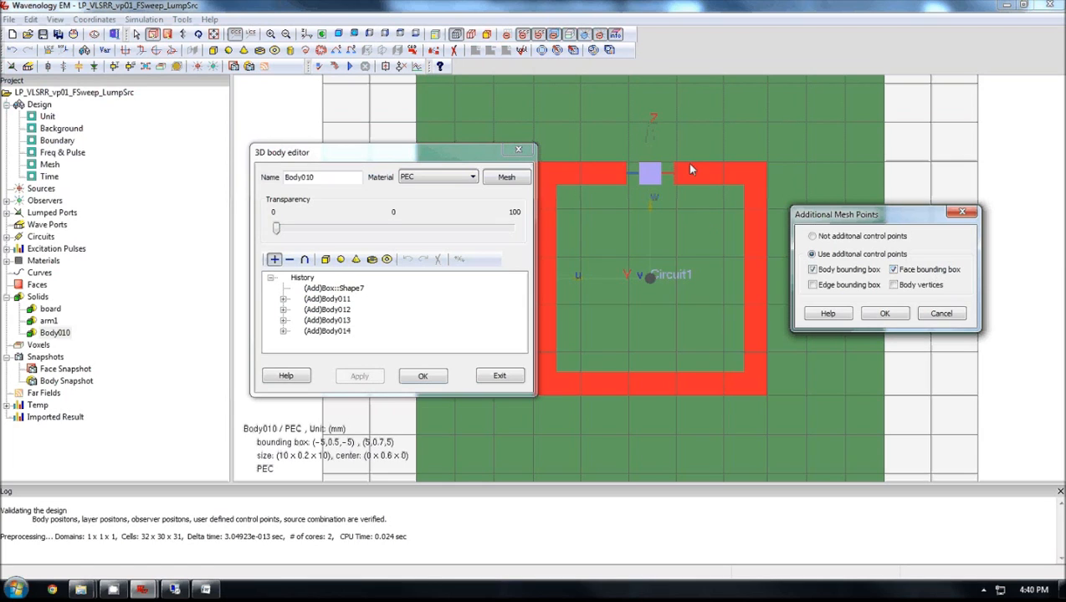
mouse_move(763, 395)
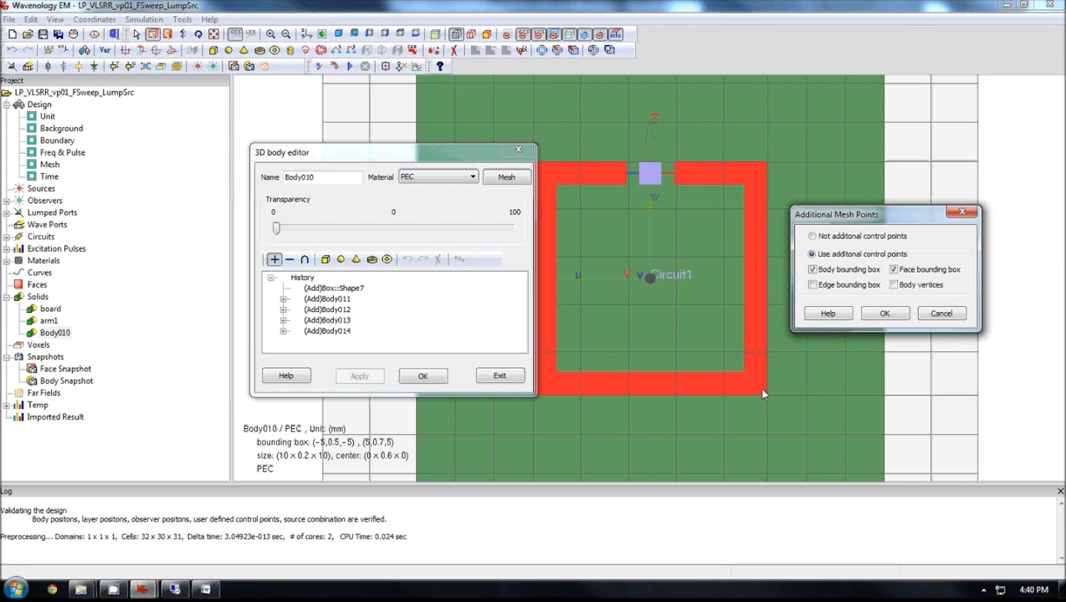
mouse_move(625, 399)
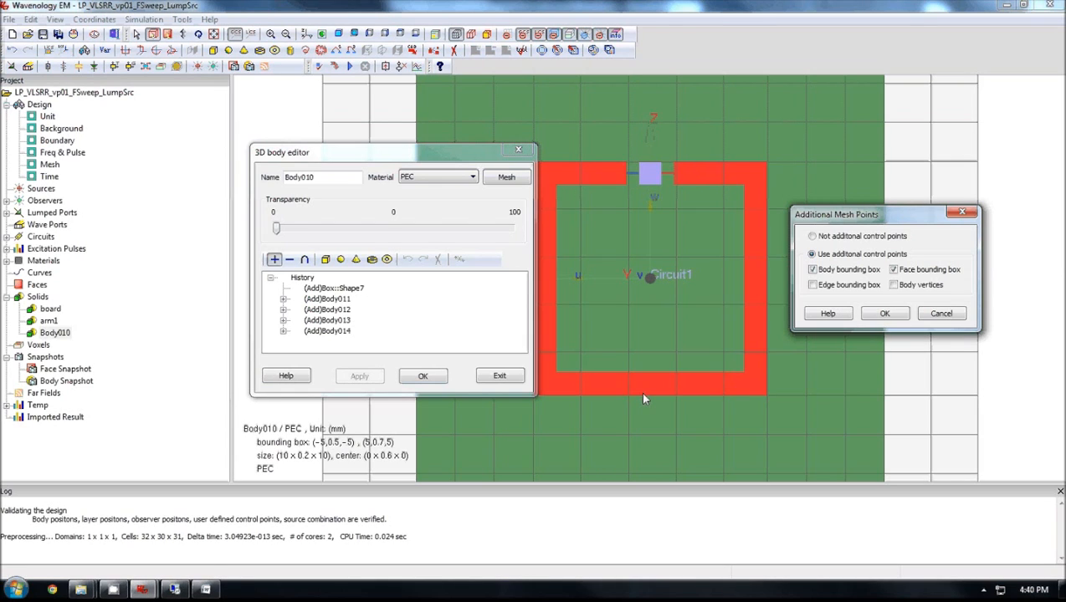
mouse_move(725, 377)
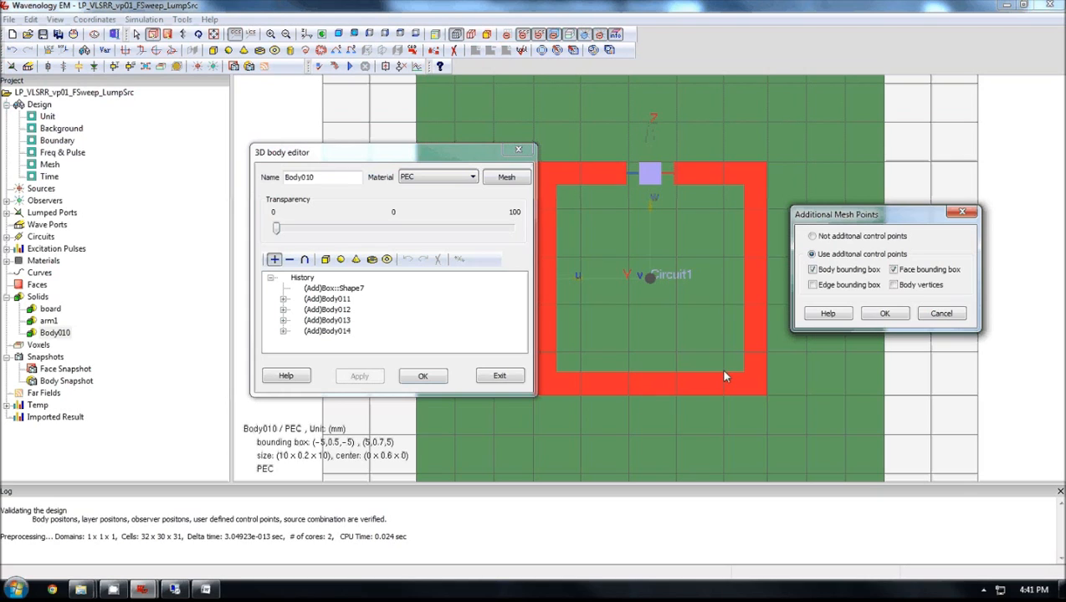
left_click(811, 284)
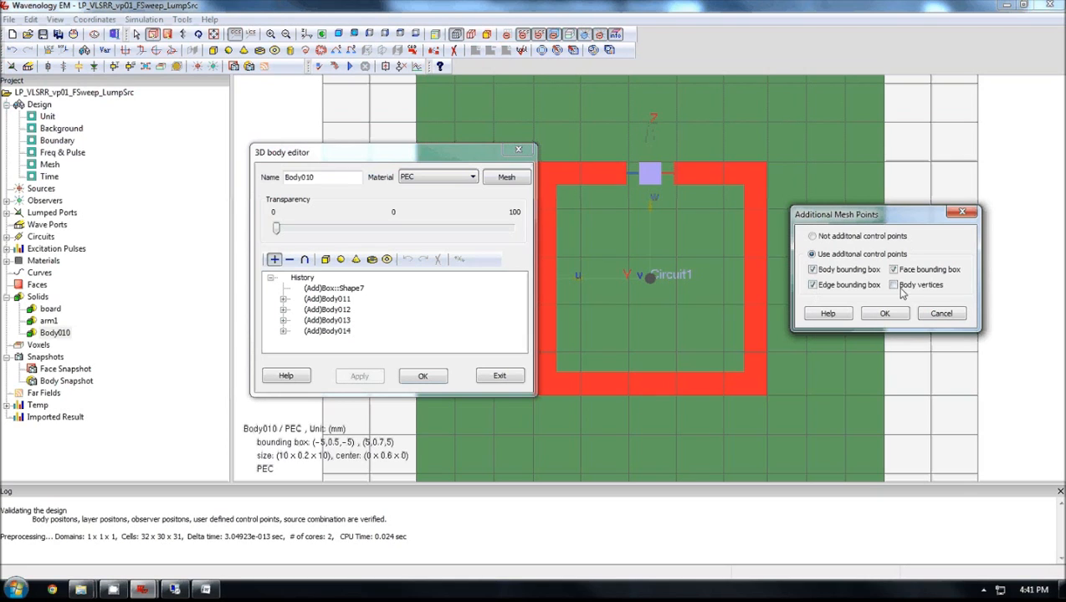
left_click(893, 284)
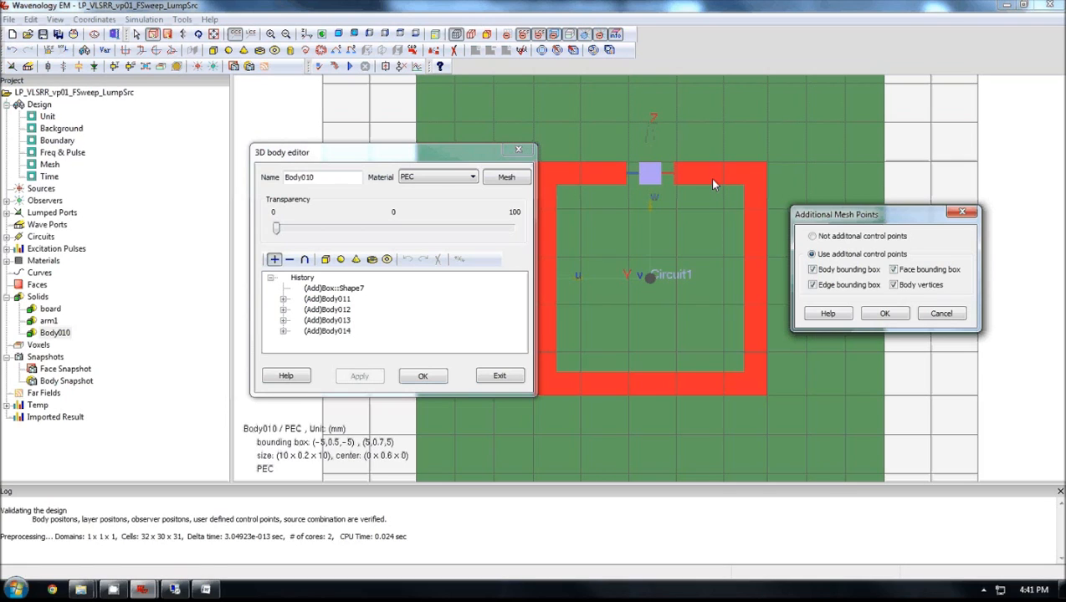
mouse_move(826, 227)
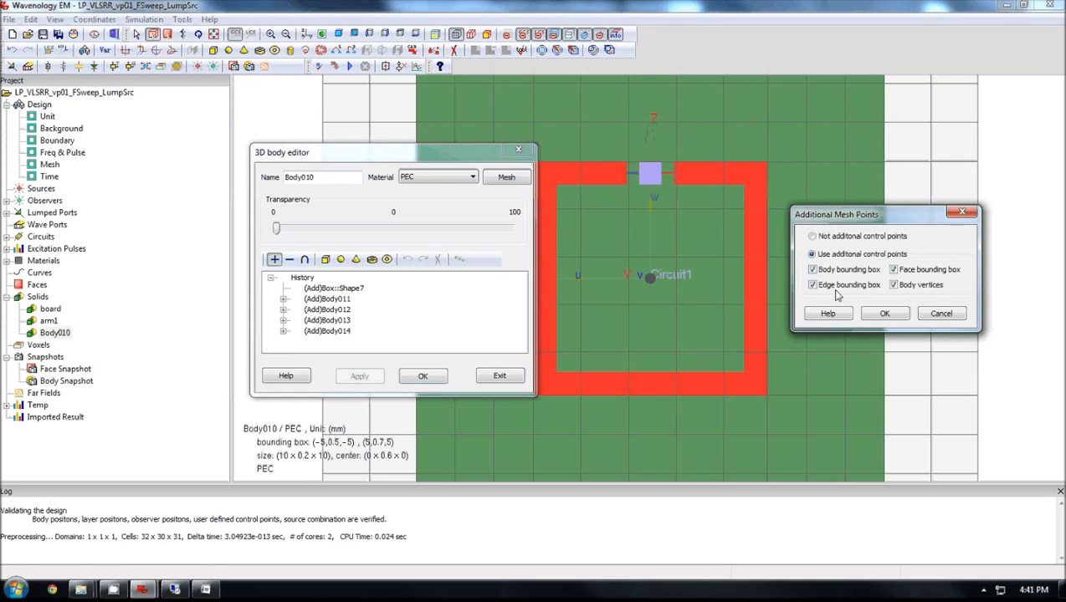
left_click(884, 313)
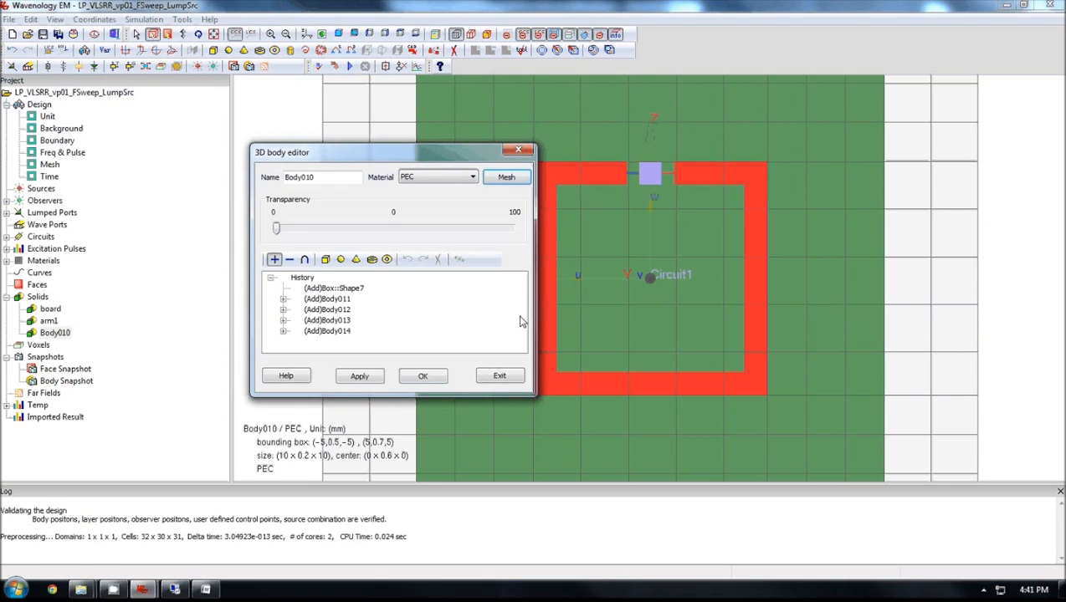
Apply Body010's editor changes to regenerate a denser mesh along the ring edges.
left_click(423, 374)
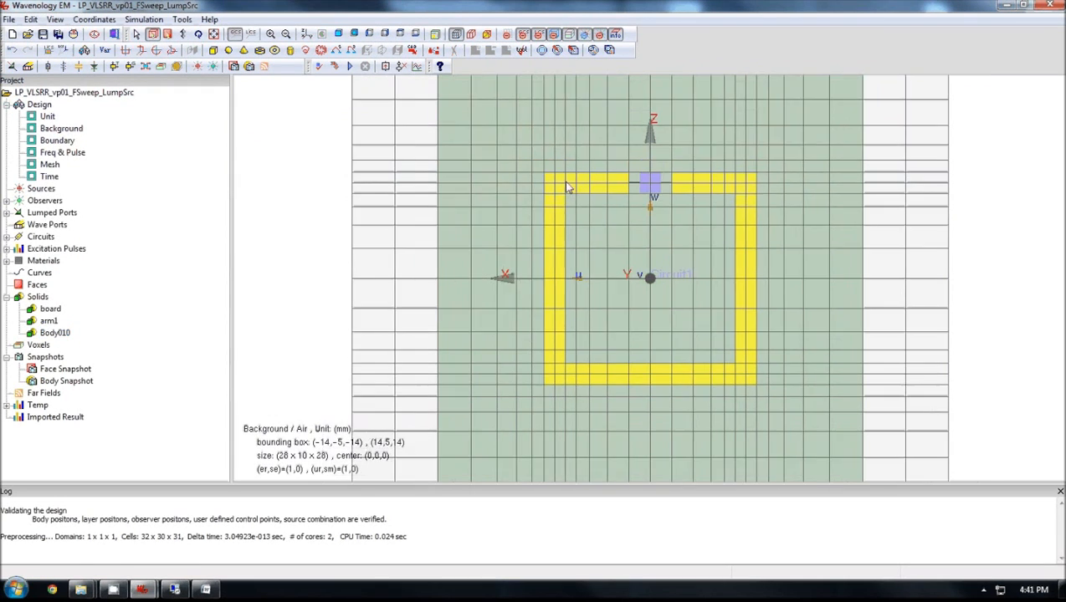
mouse_move(610, 191)
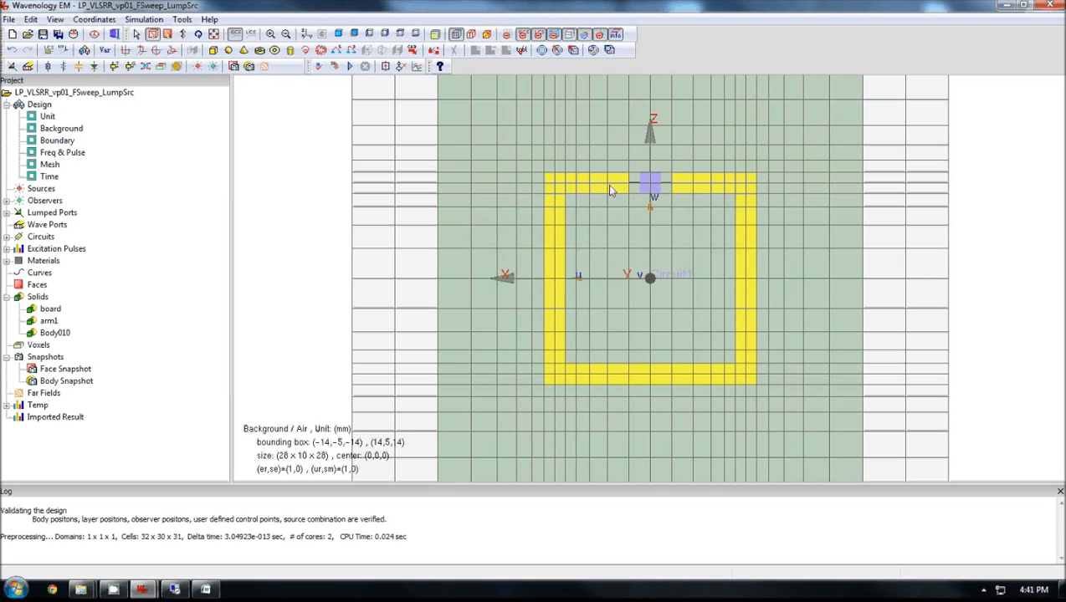
mouse_move(744, 385)
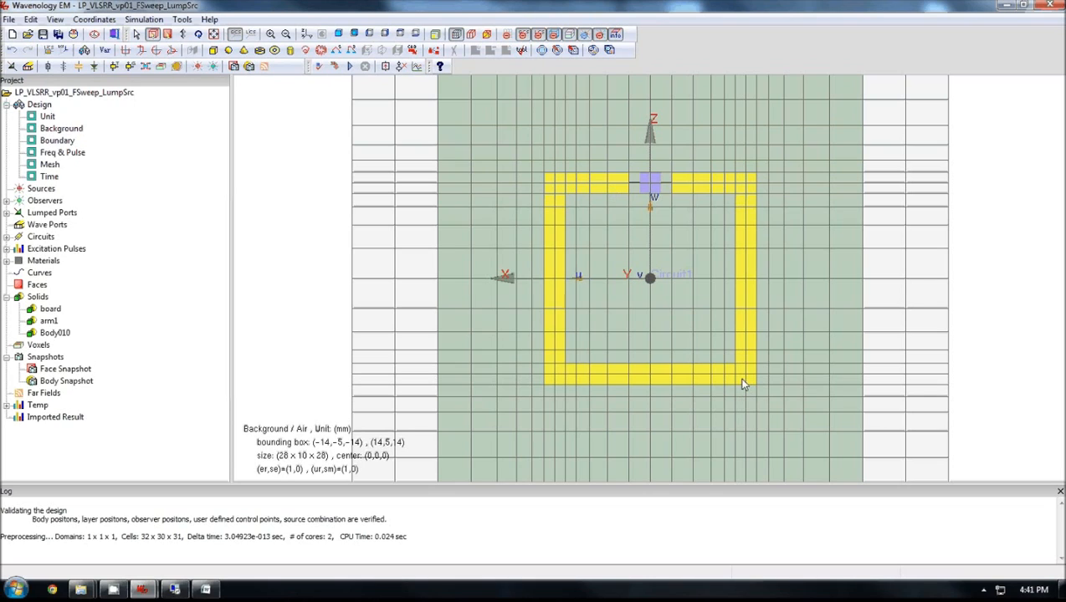
mouse_move(558, 341)
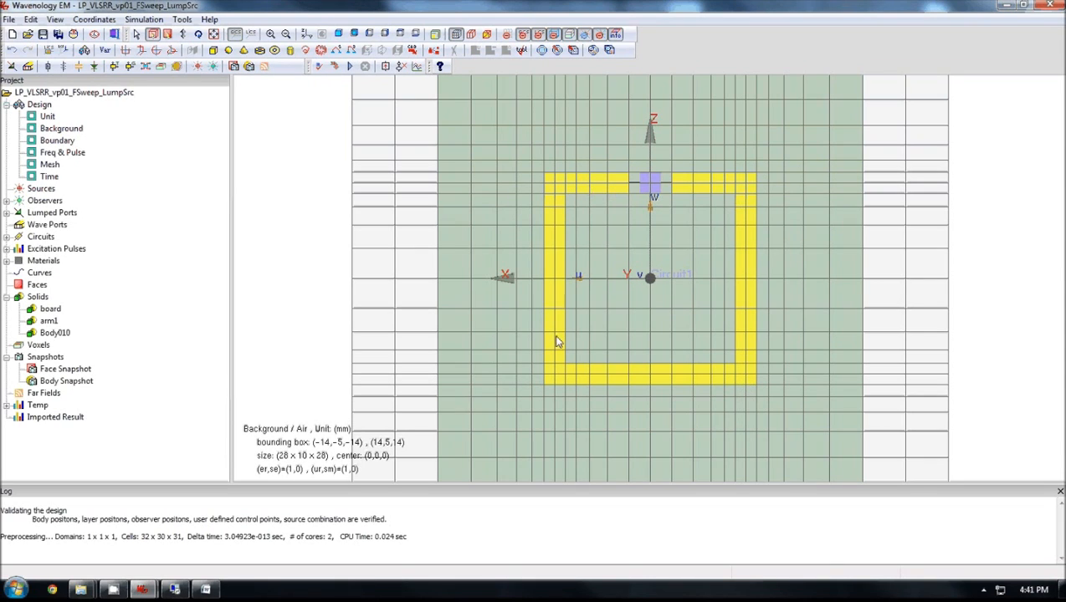
mouse_move(693, 187)
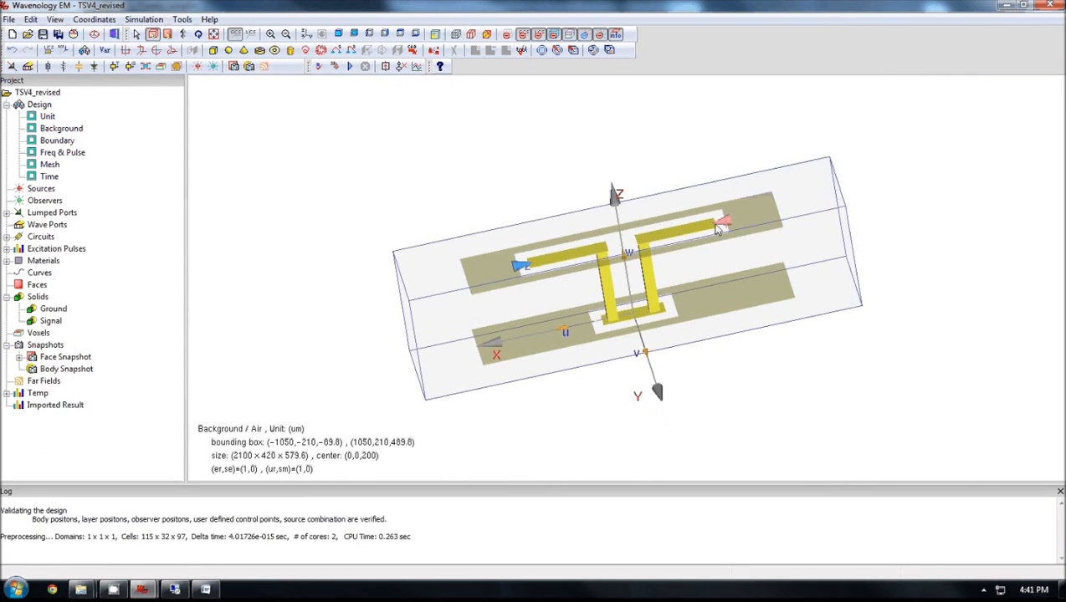
mouse_move(654, 287)
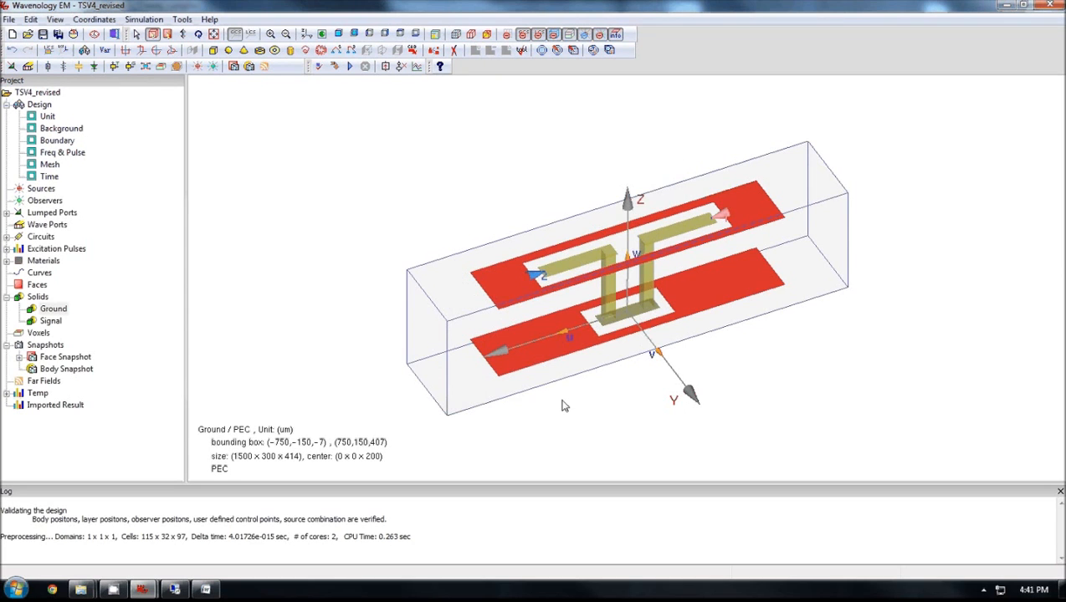
Open the Signal body's properties in TSV4_revised and close them unchanged.
double_click(50, 320)
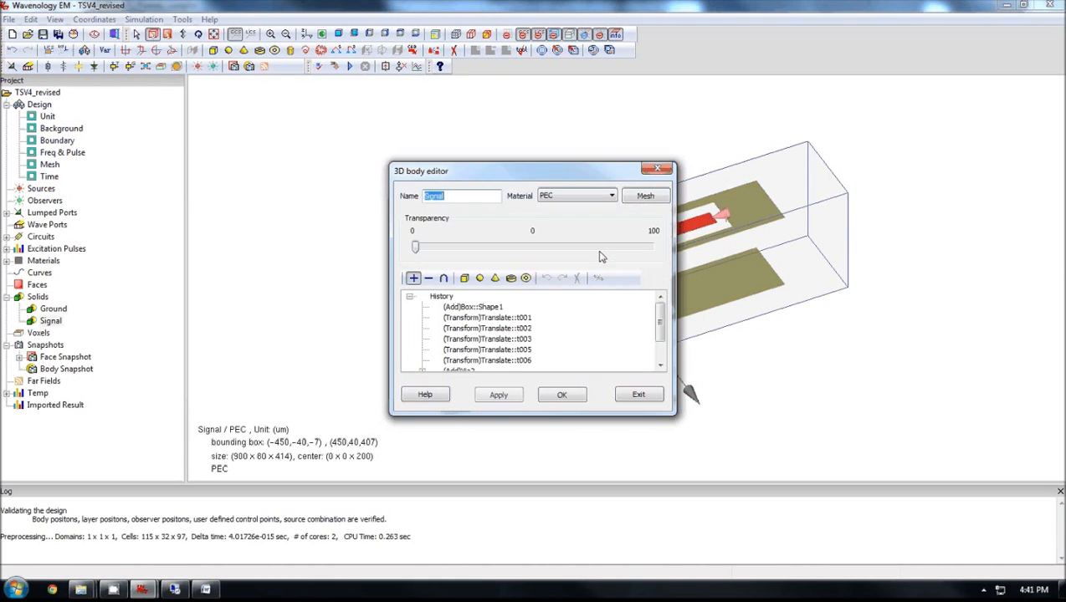
left_click(644, 195)
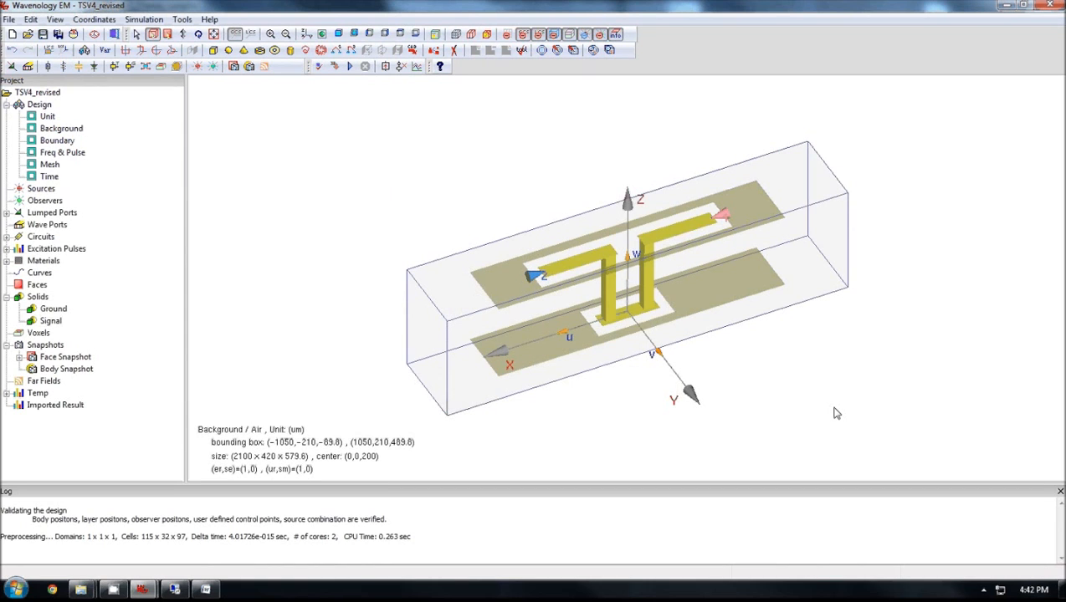
mouse_move(556, 204)
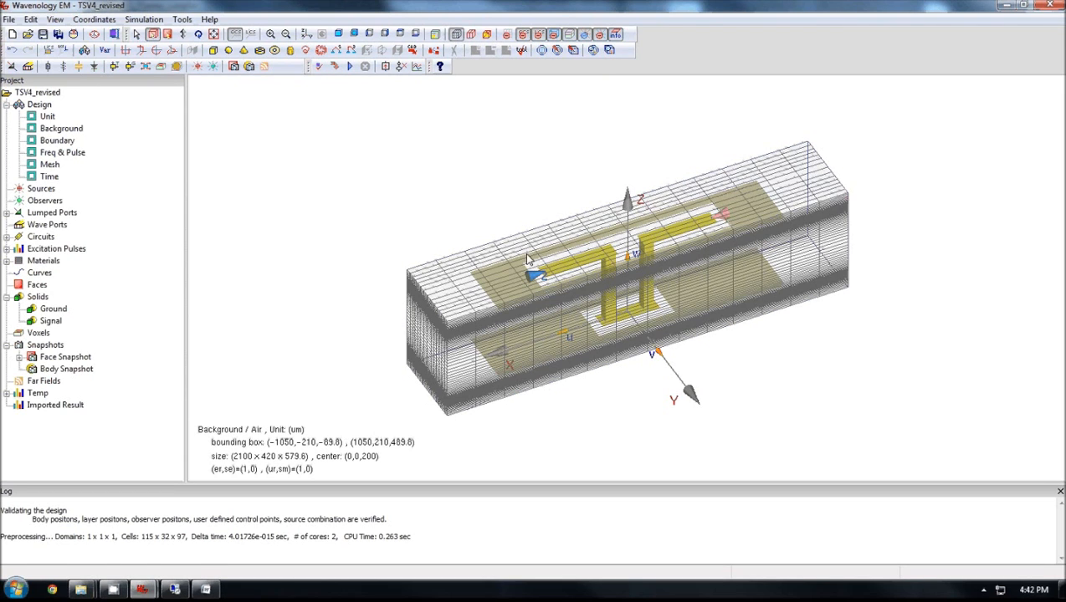
Zoom into the Signal trace and via area near port 1.
left_click_drag(531, 259, 535, 205)
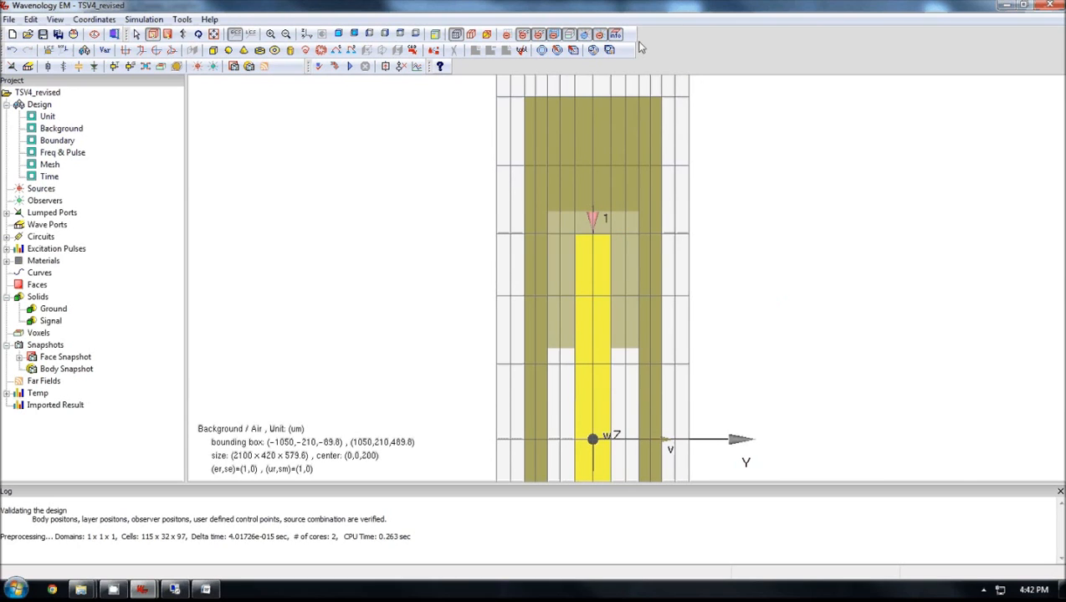
mouse_move(662, 321)
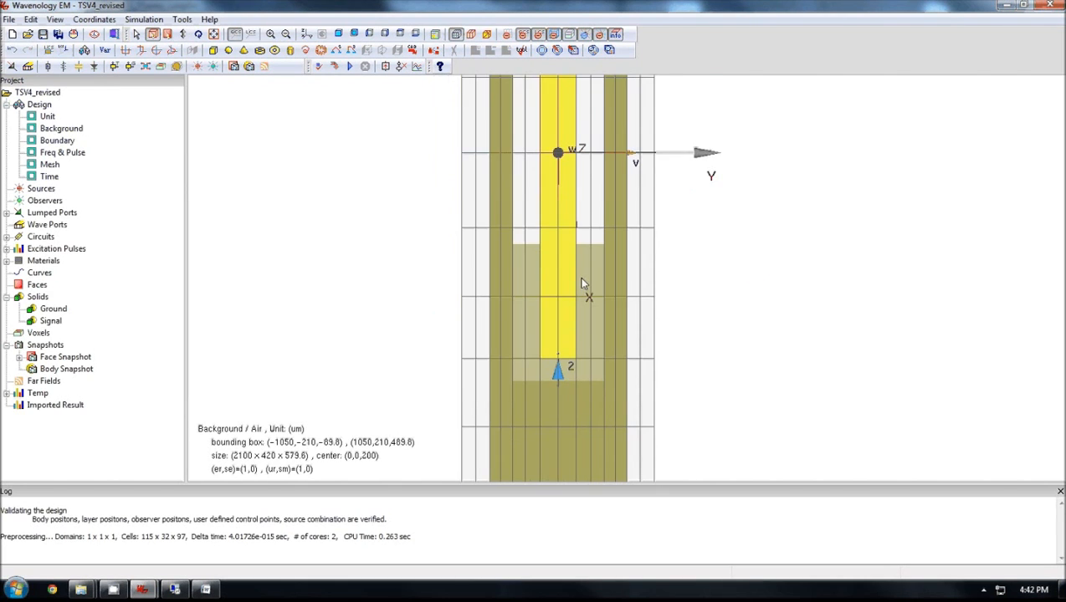
mouse_move(580, 374)
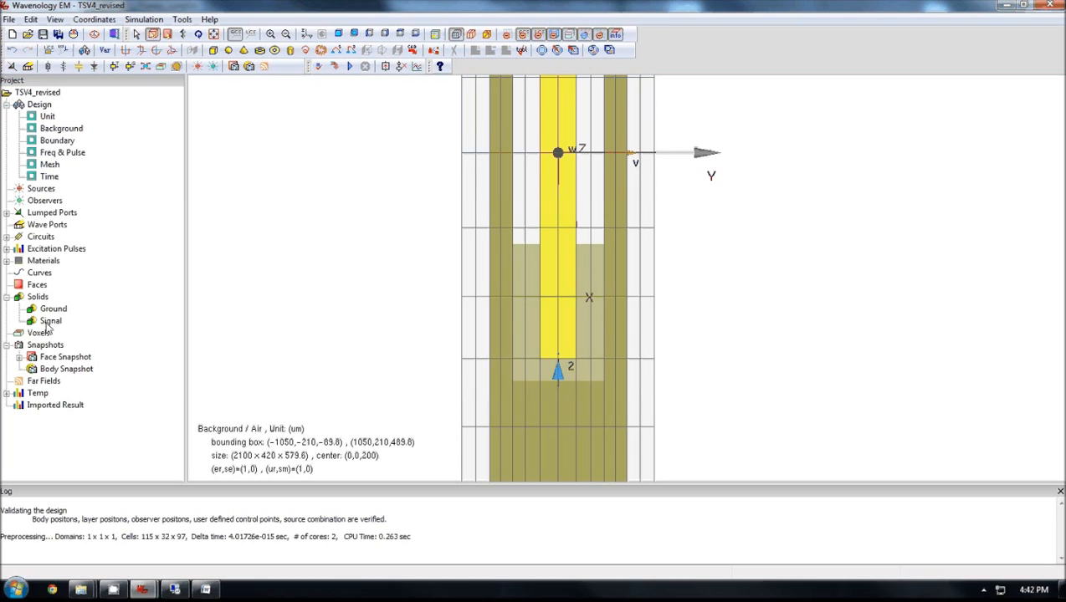
Add edge bounding-box mesh control points to the Signal and Ground bodies.
double_click(51, 320)
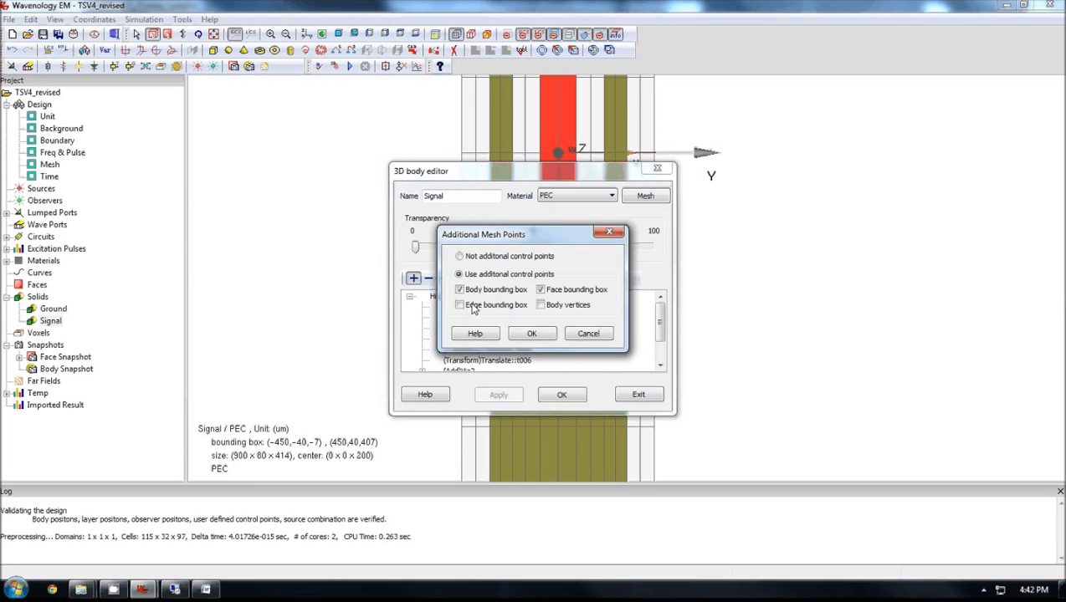
left_click(459, 304)
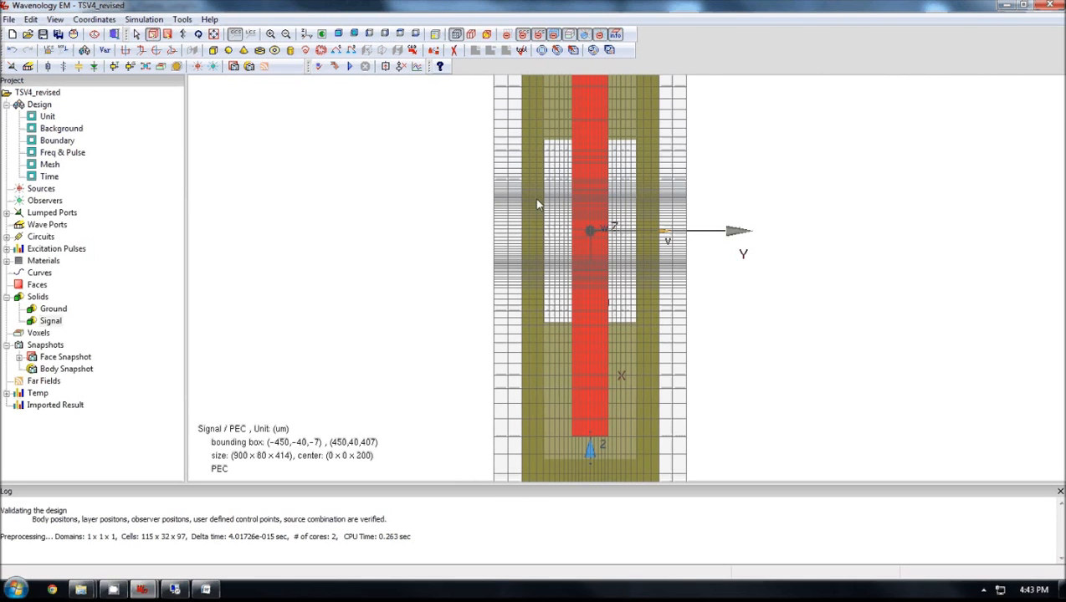
double_click(53, 309)
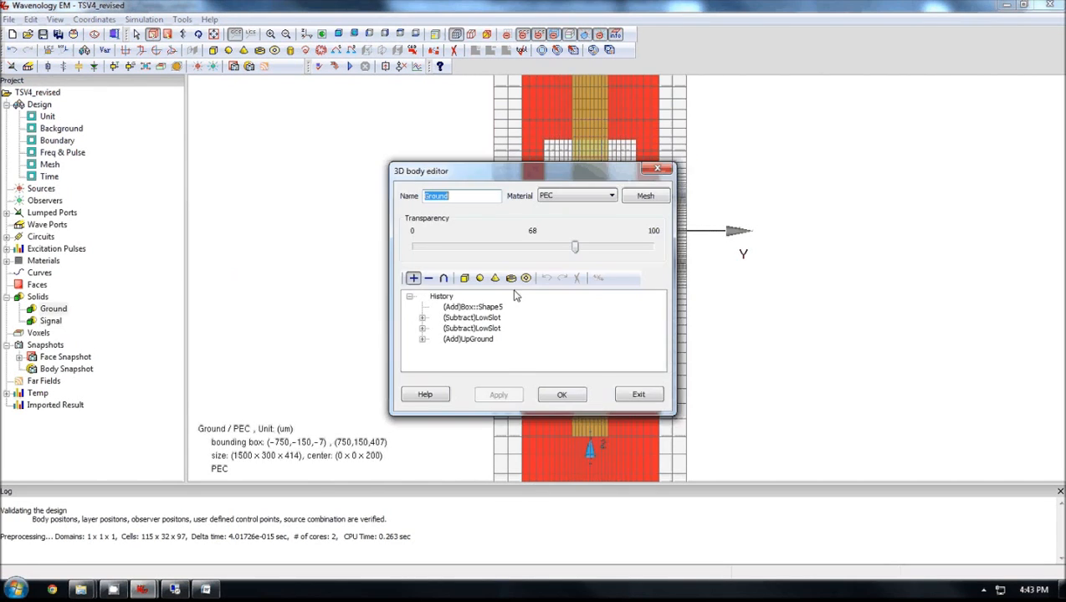
left_click(644, 195)
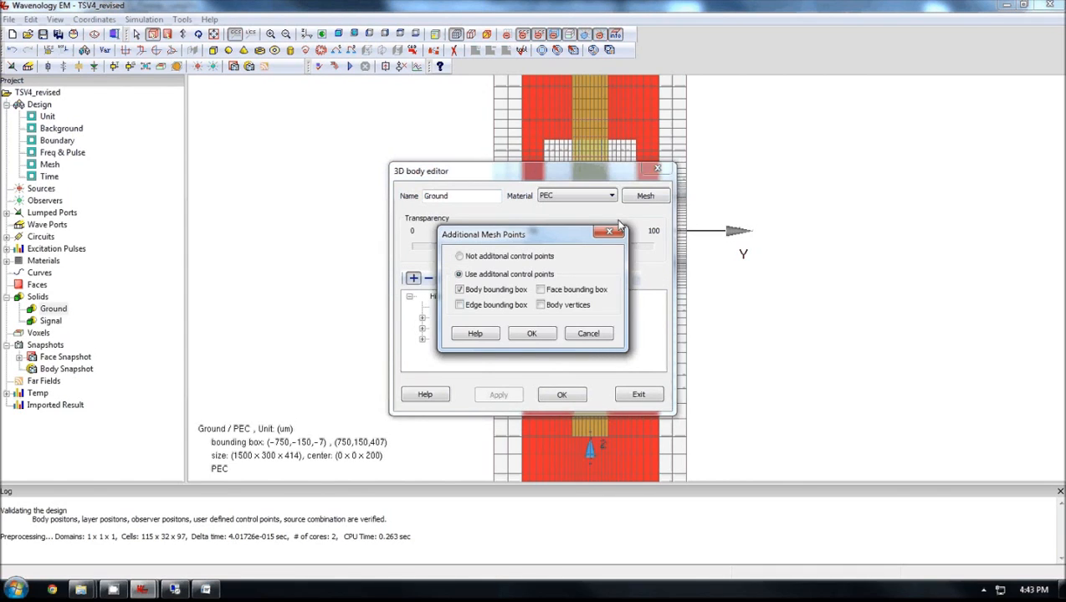
left_click(531, 333)
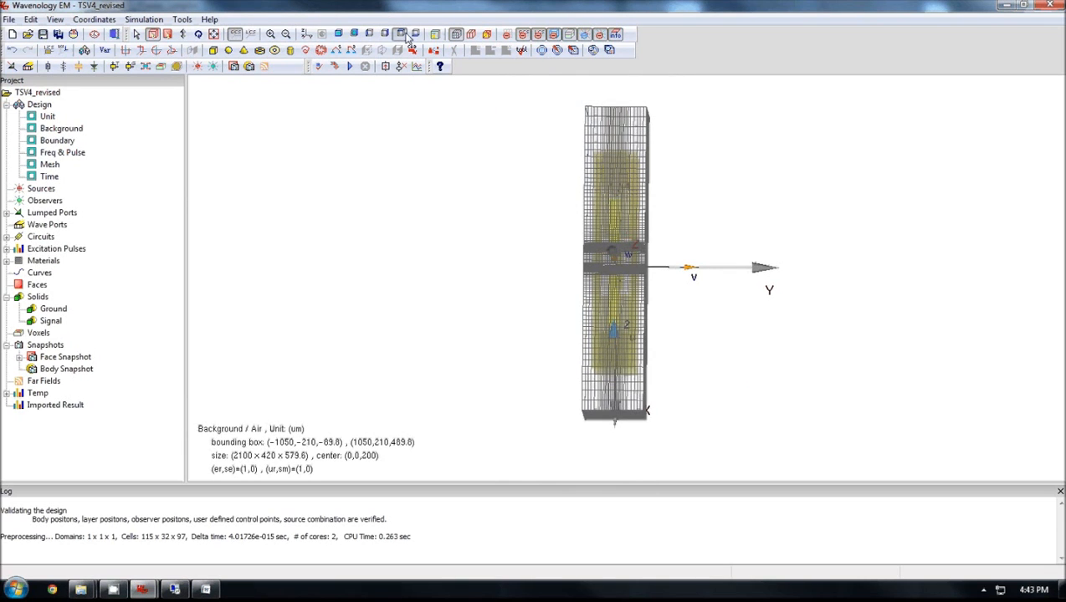
left_click(400, 34)
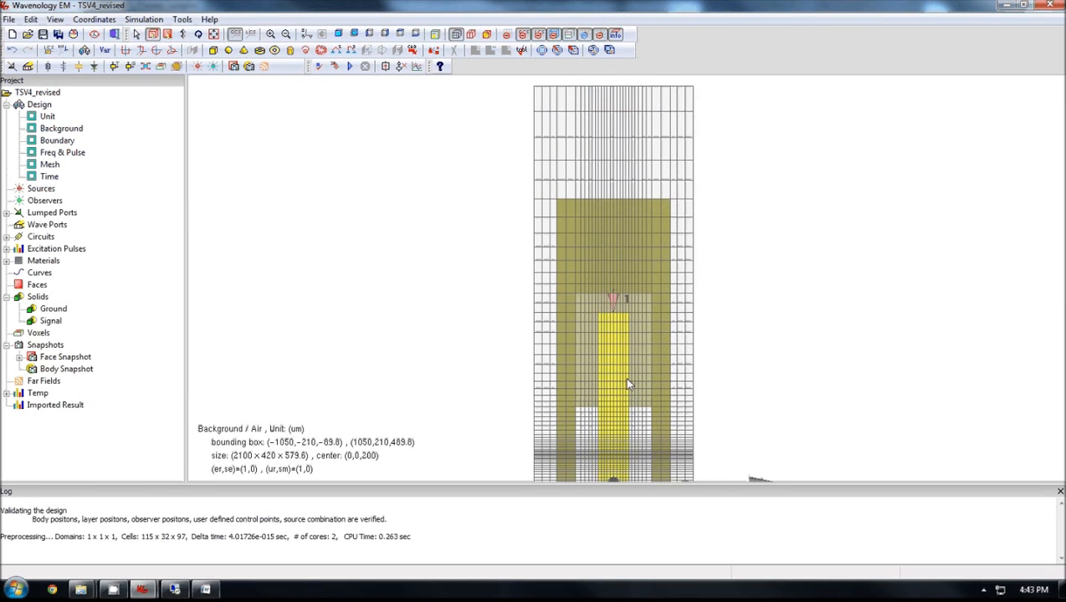
mouse_move(637, 319)
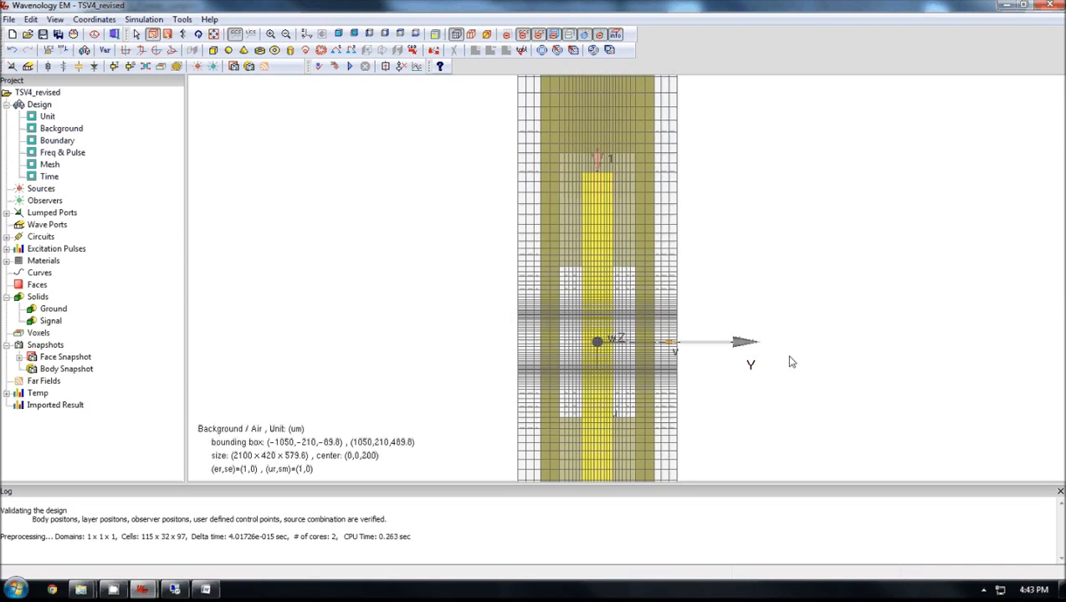
left_click_drag(753, 339, 456, 355)
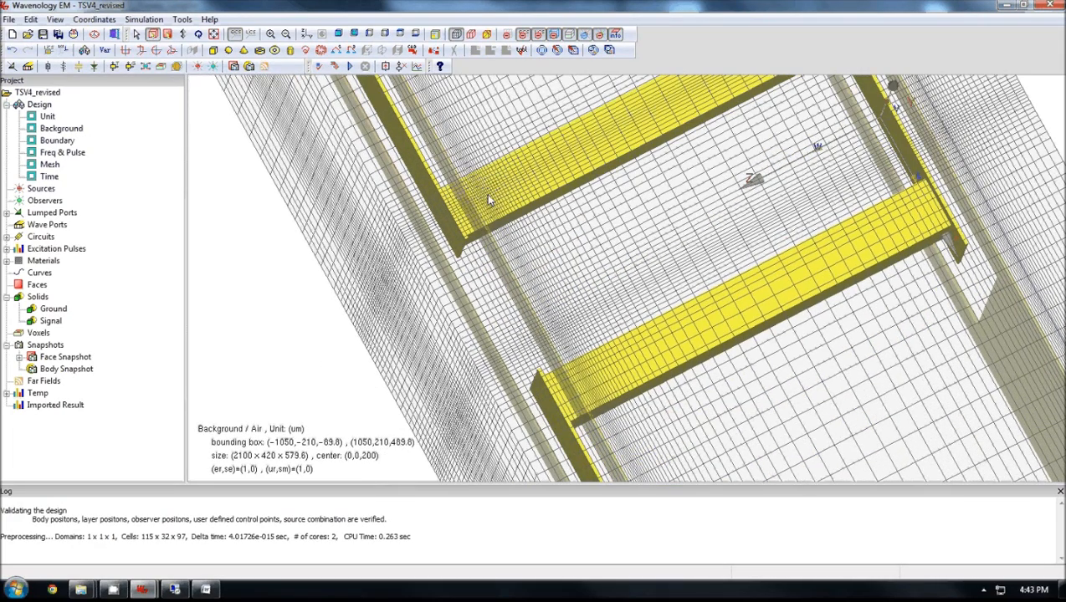
mouse_move(425, 203)
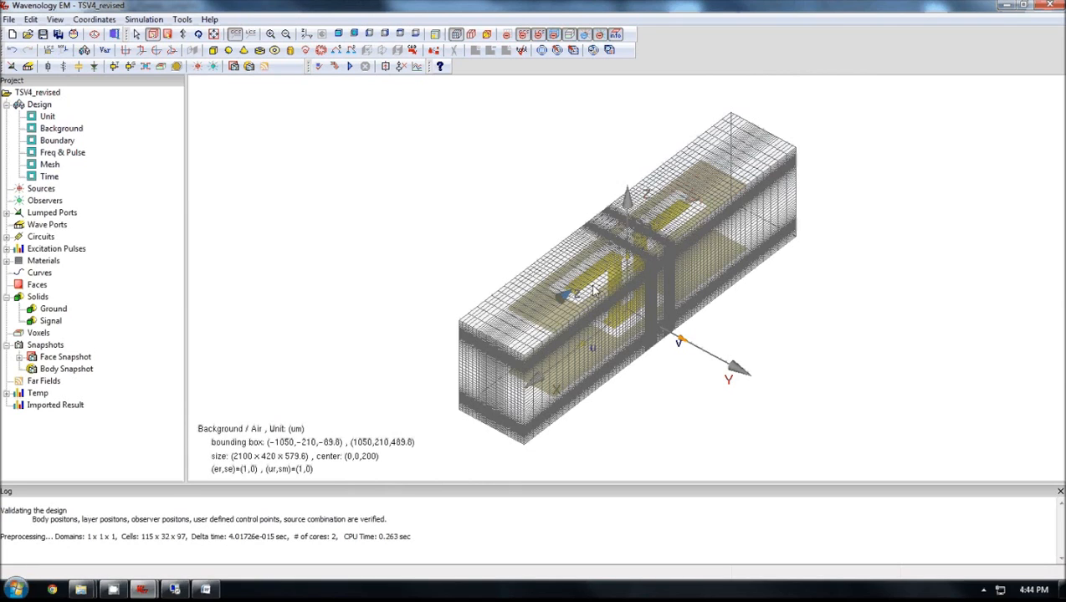
mouse_move(631, 343)
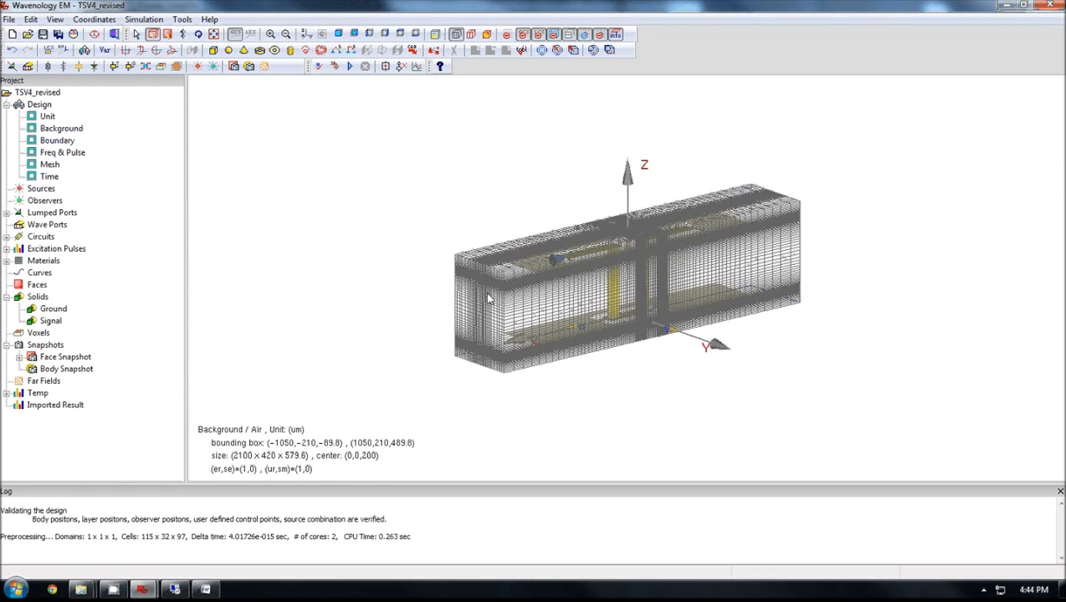
left_click_drag(490, 297, 510, 291)
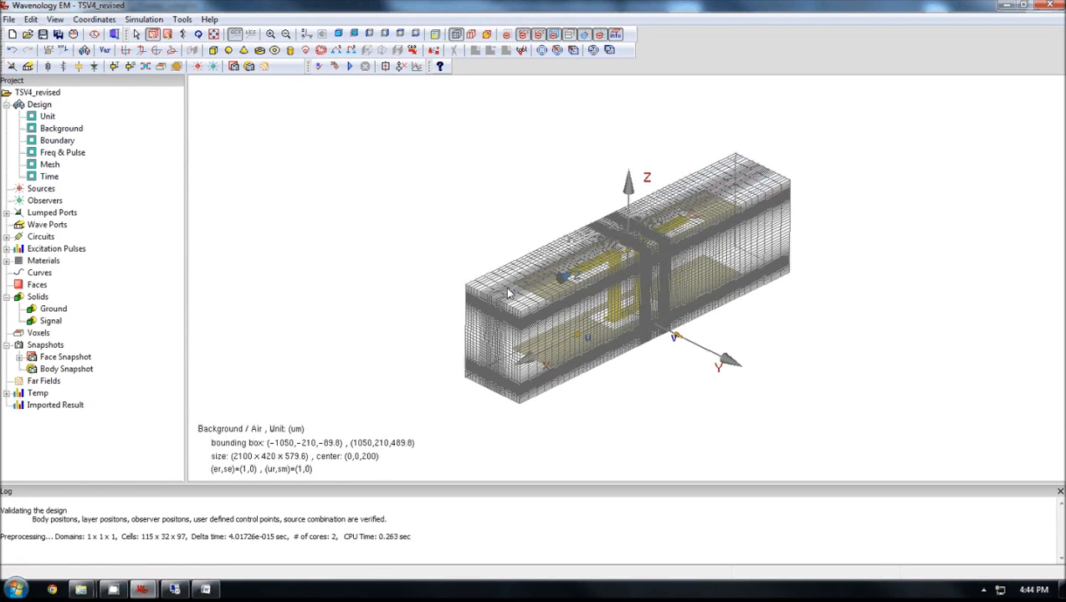
mouse_move(929, 173)
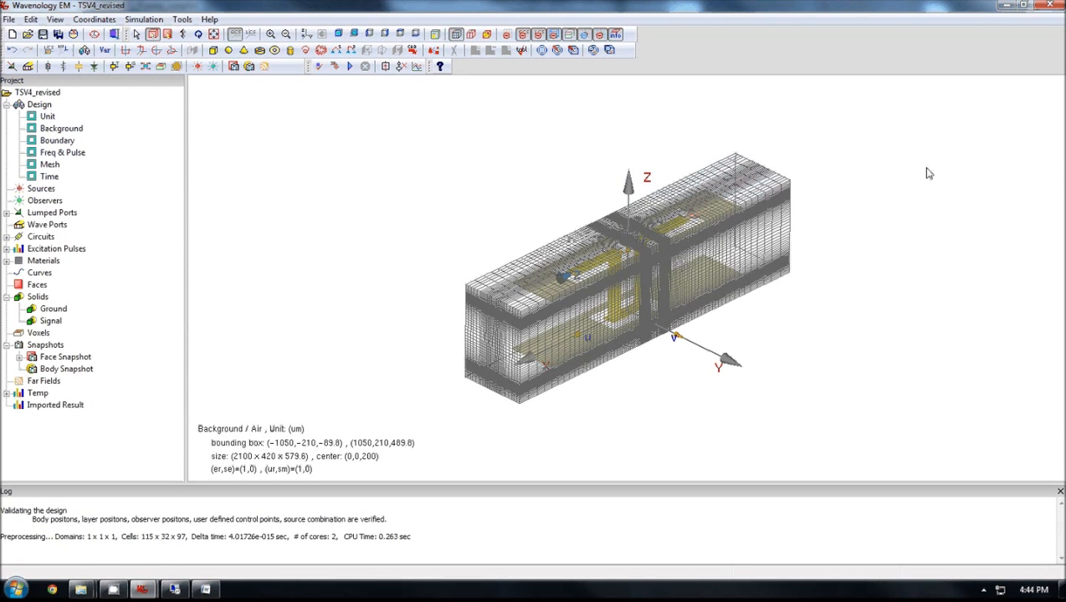